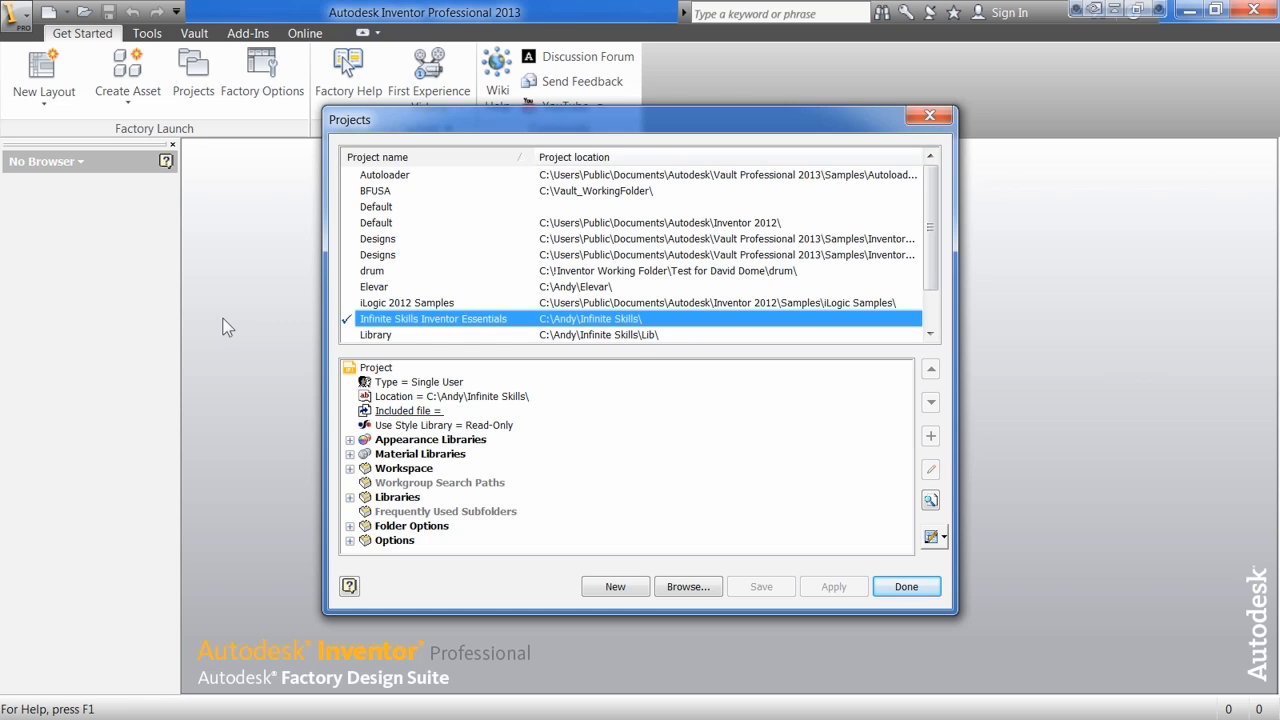
pyautogui.moveTo(212, 317)
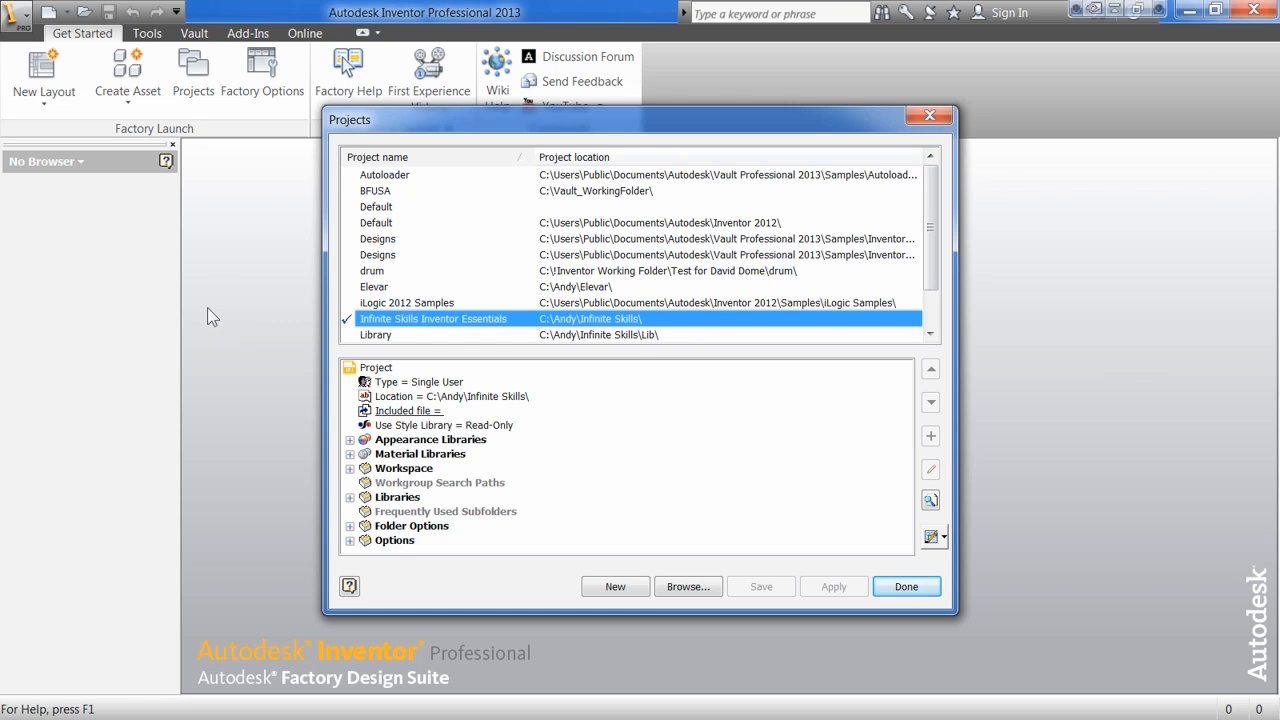
pyautogui.moveTo(204, 327)
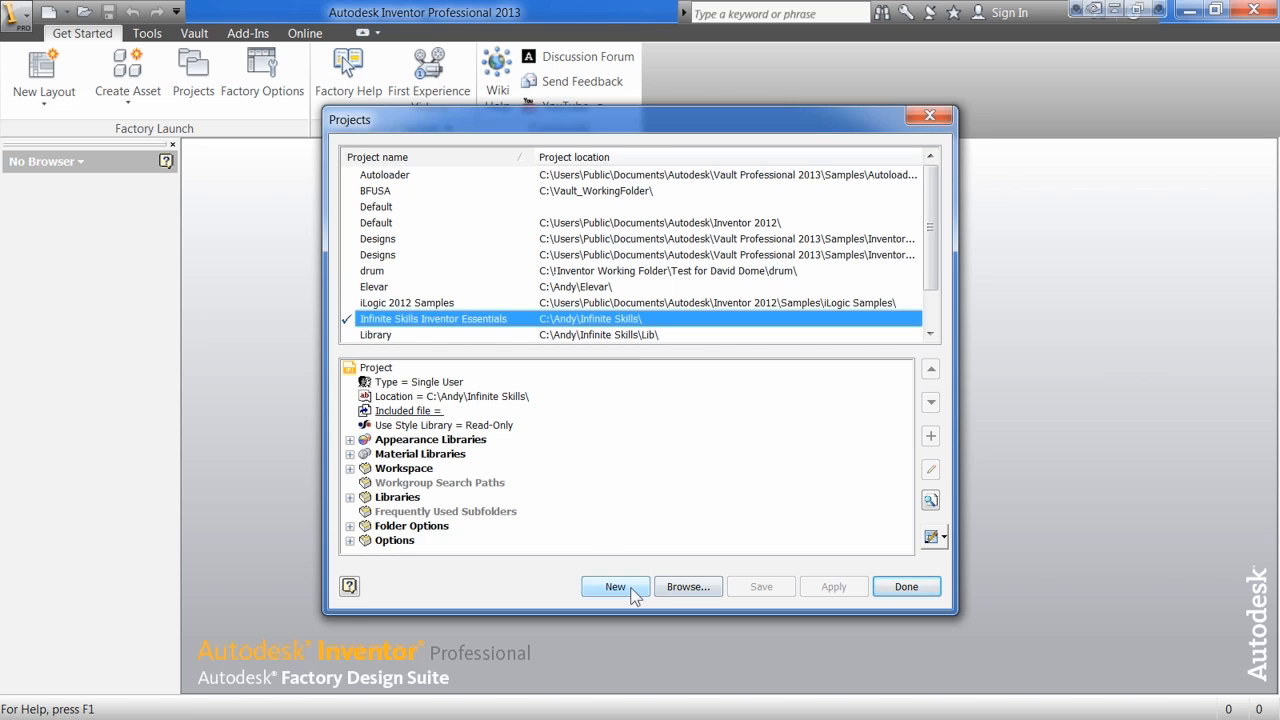
# Step: Begin a New Single User Project and name it 'BC Design'
pyautogui.click(615, 587)
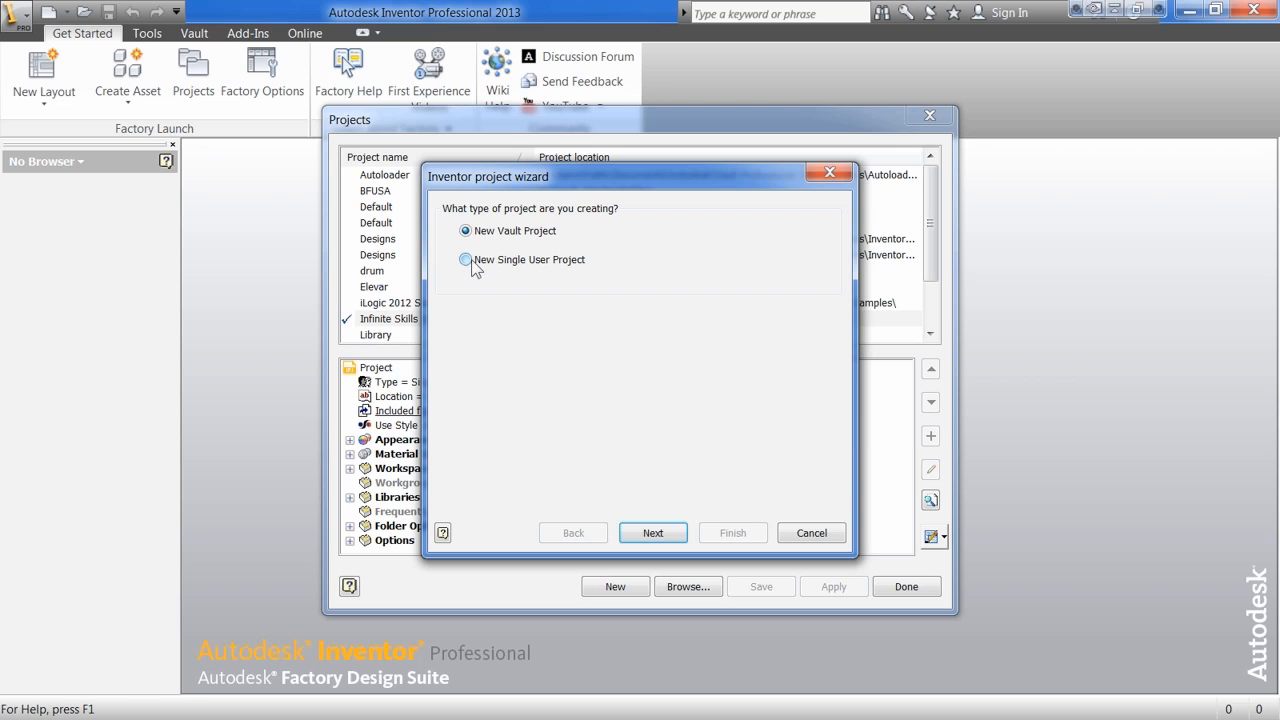
pyautogui.click(465, 260)
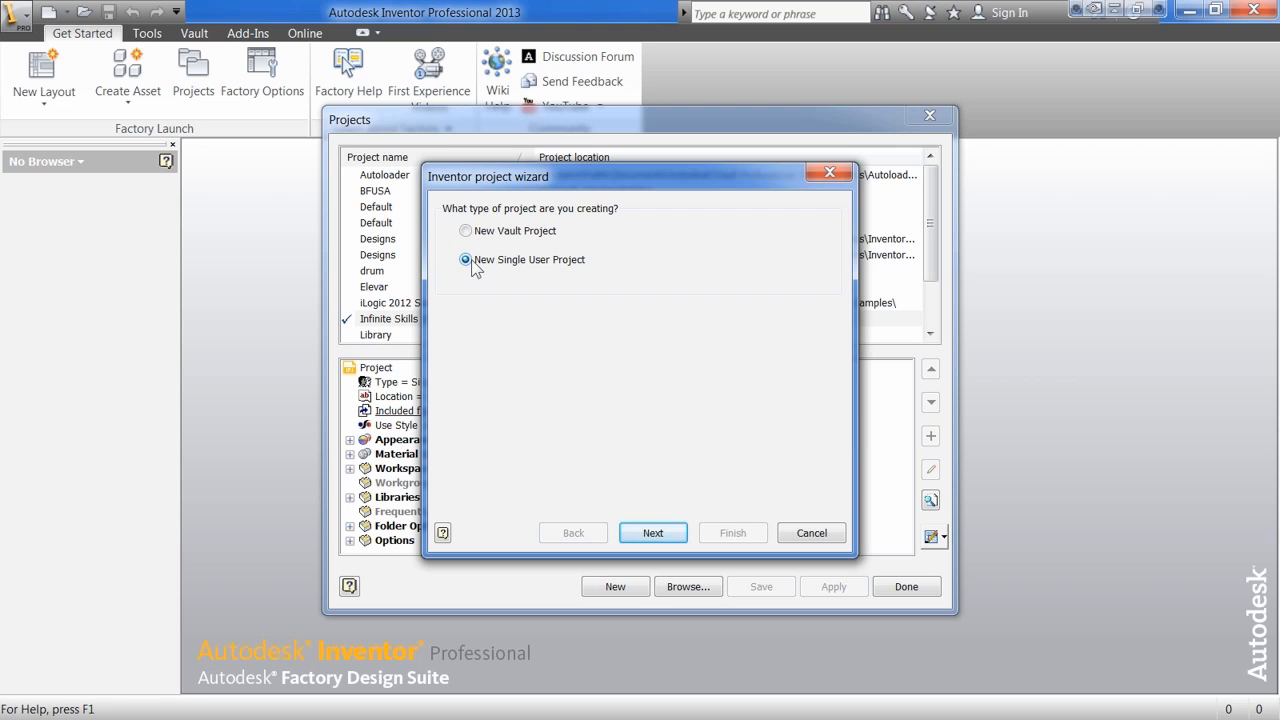
pyautogui.click(465, 259)
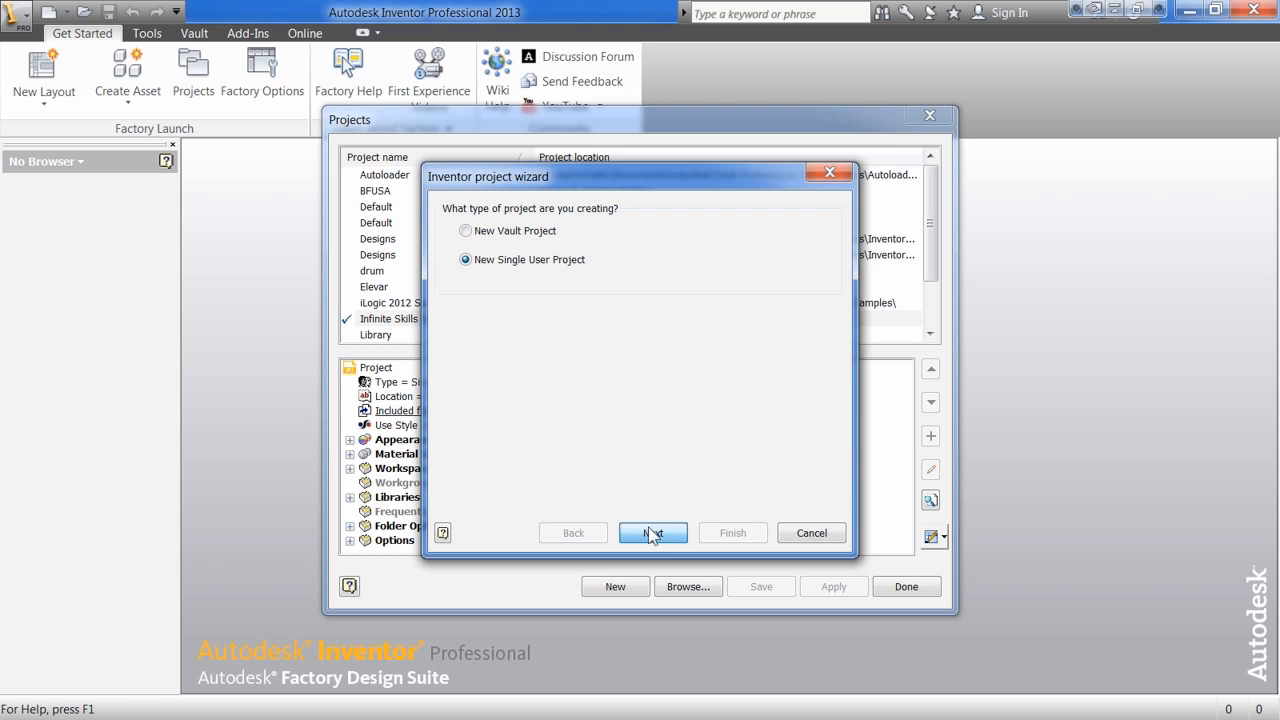
pyautogui.click(653, 532)
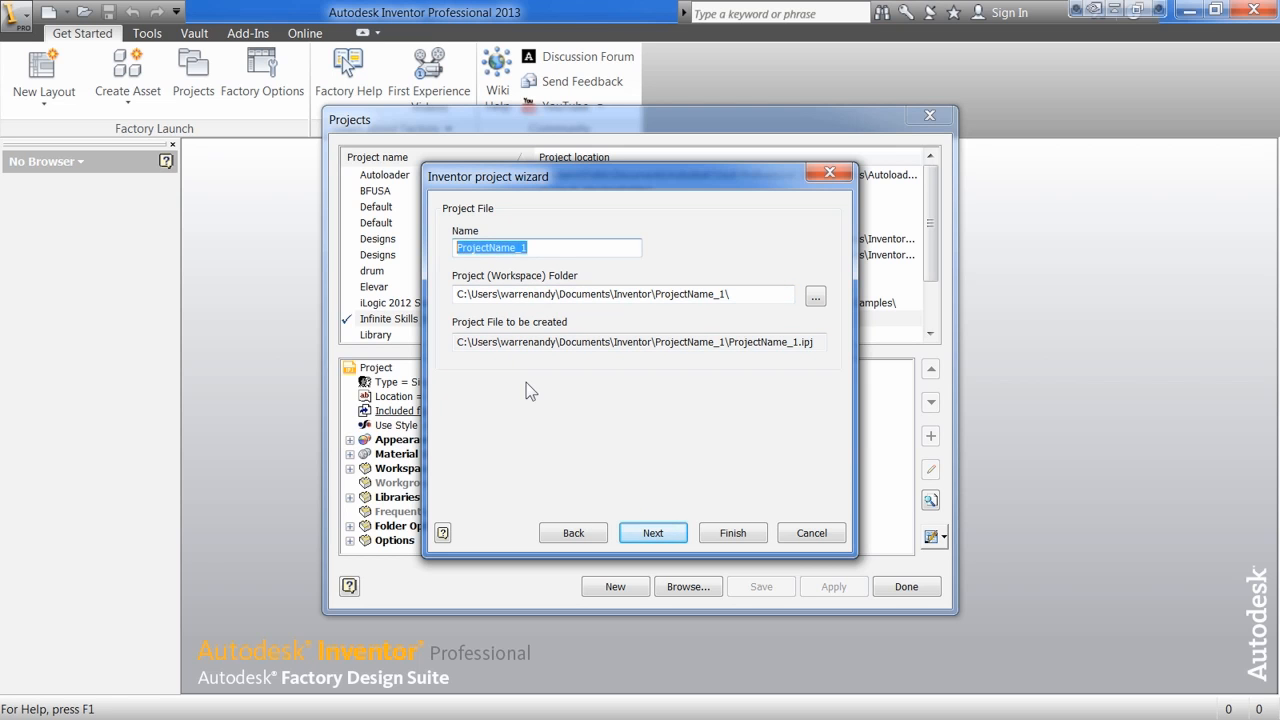
pyautogui.write('BC Design')
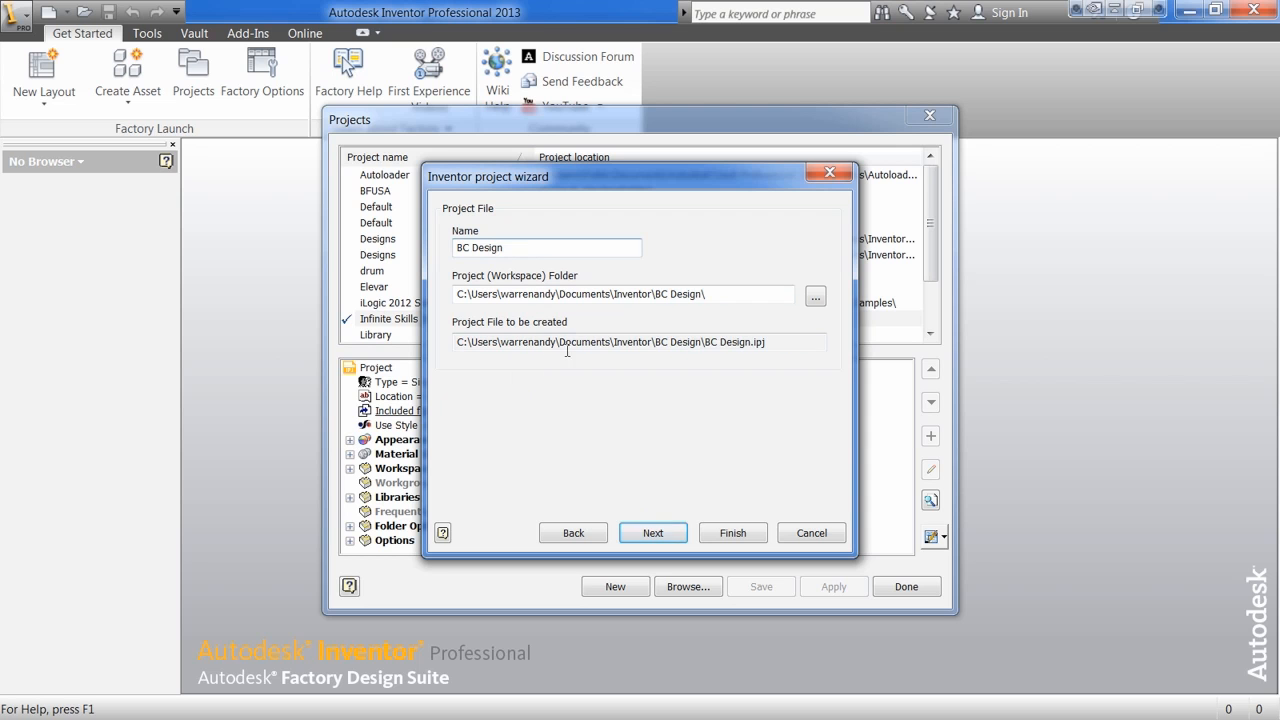
# Step: Make a 'BC Design' folder under C:\!Inventor Working Folder as the project workspace
pyautogui.click(815, 296)
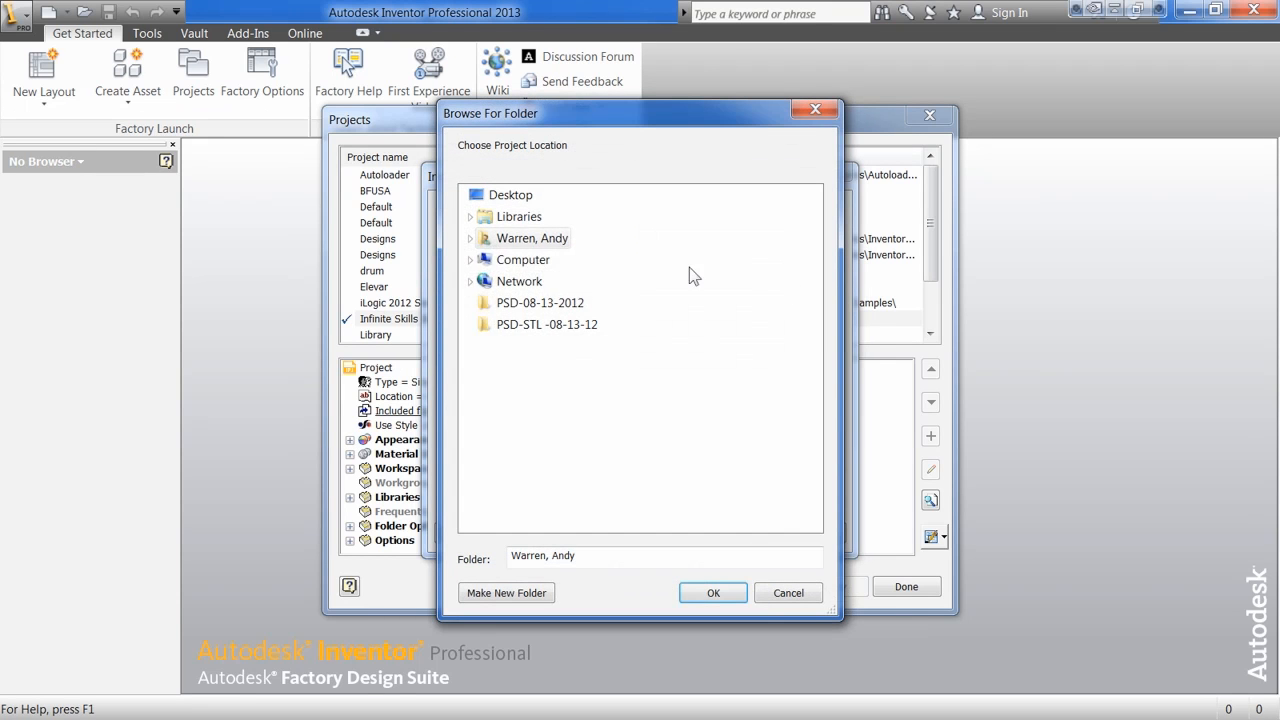
pyautogui.click(470, 259)
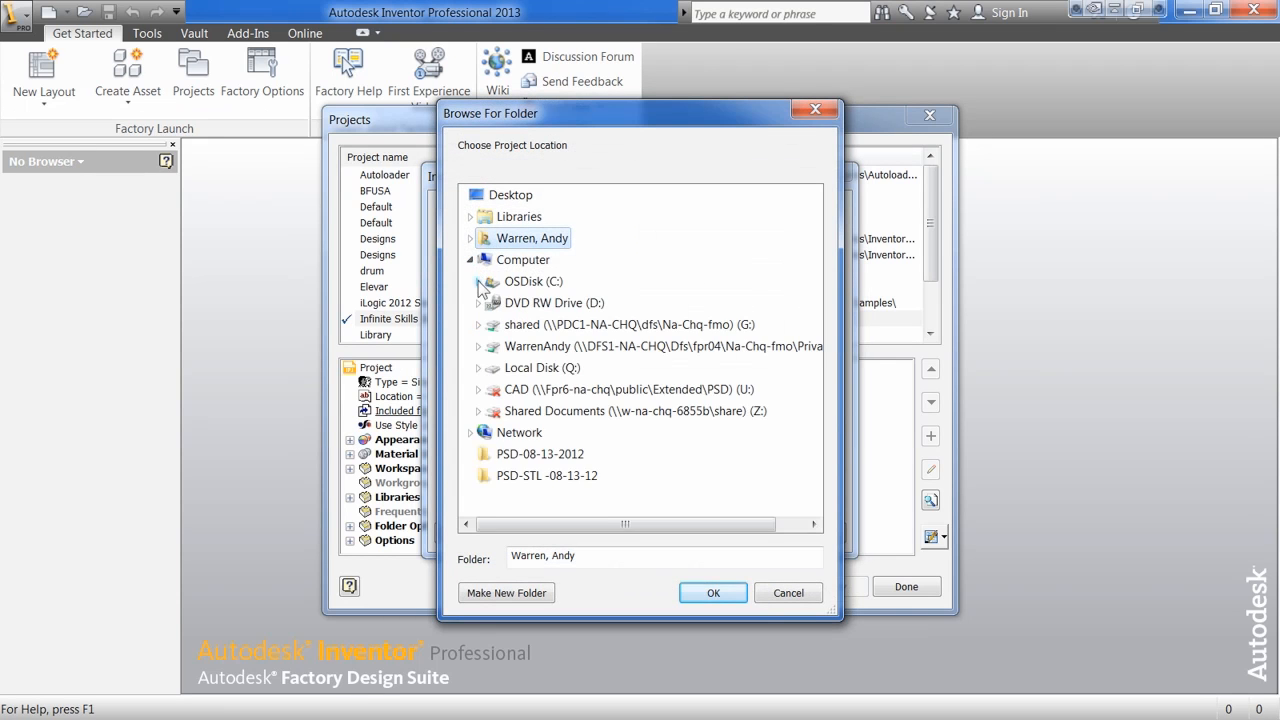
pyautogui.click(479, 281)
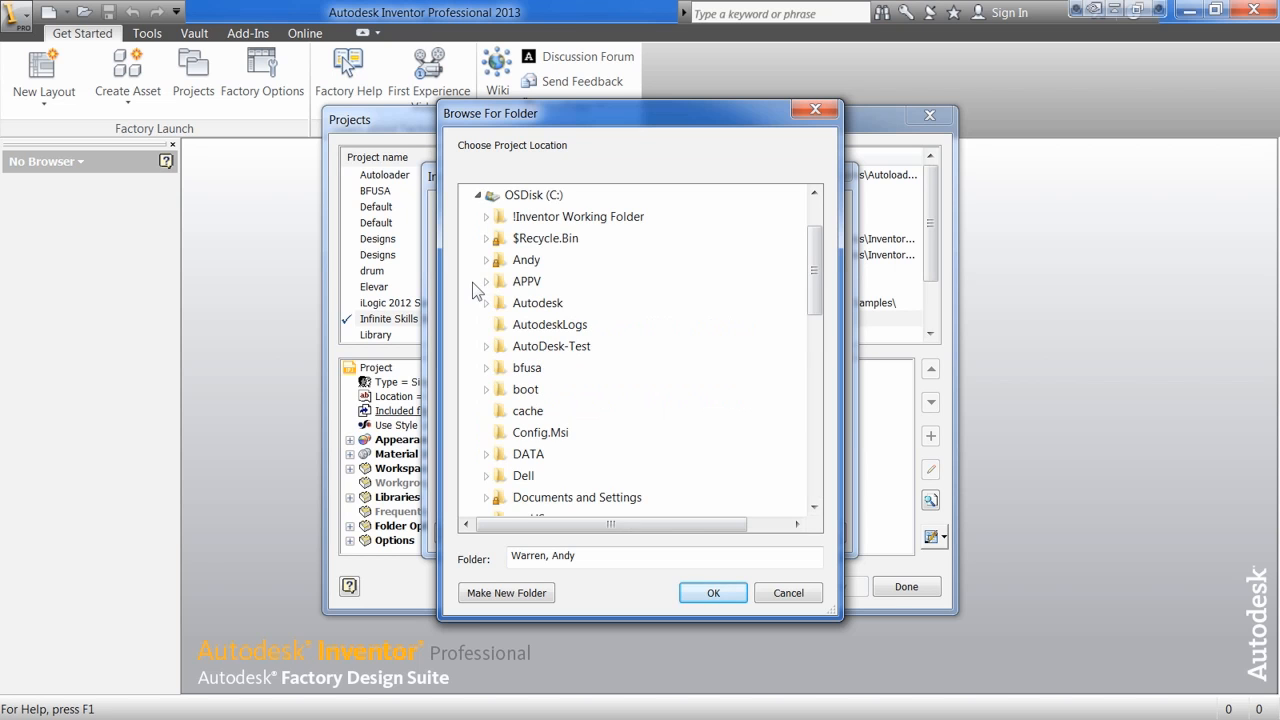
pyautogui.moveTo(487, 217)
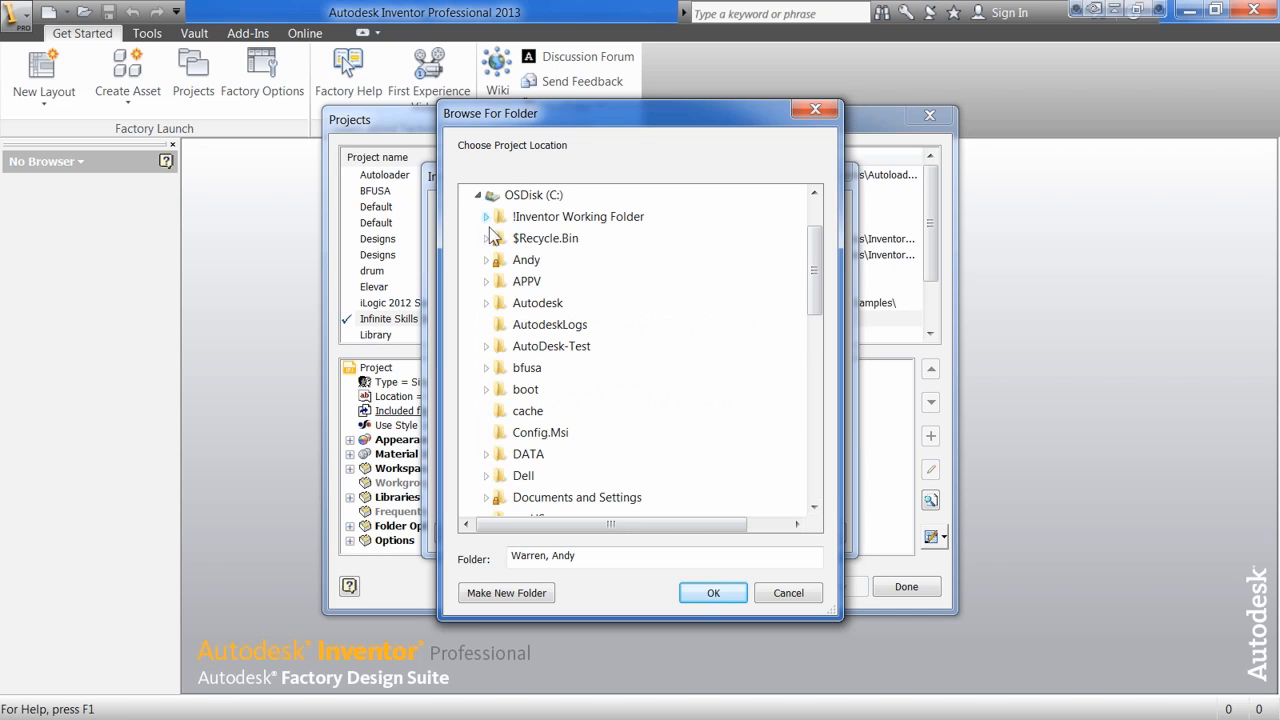
pyautogui.click(486, 216)
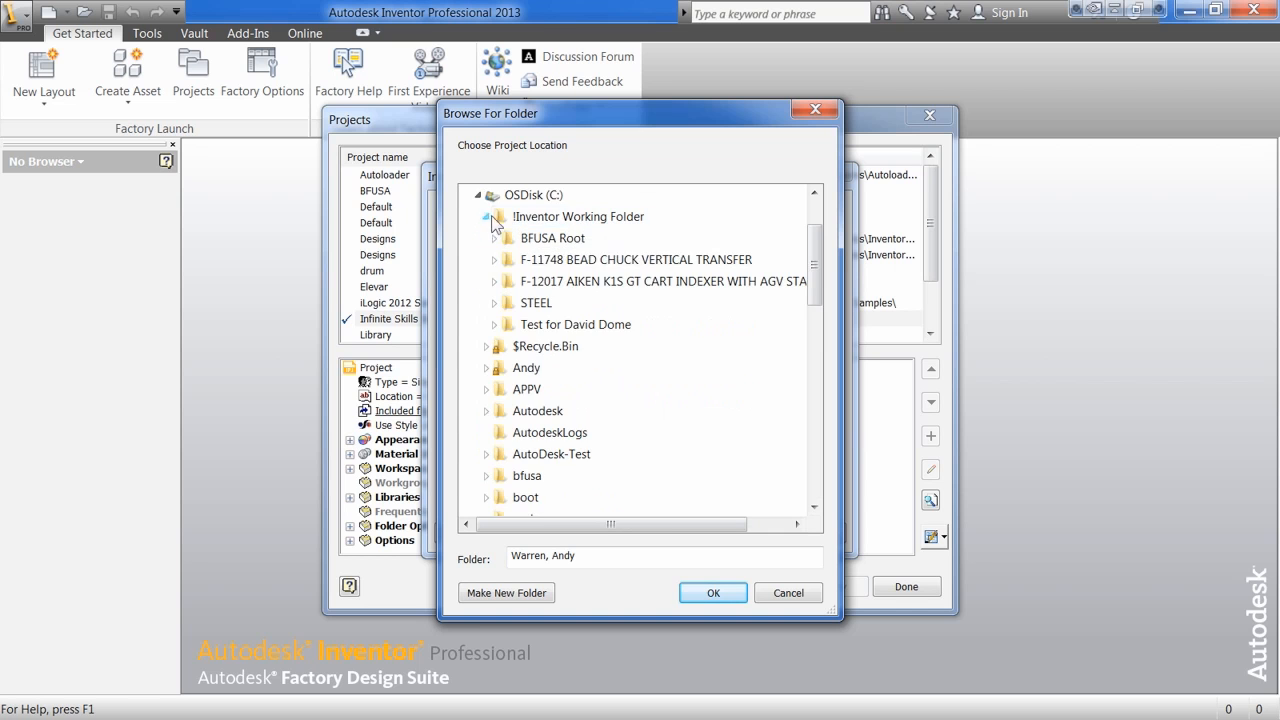
pyautogui.scroll(-3)
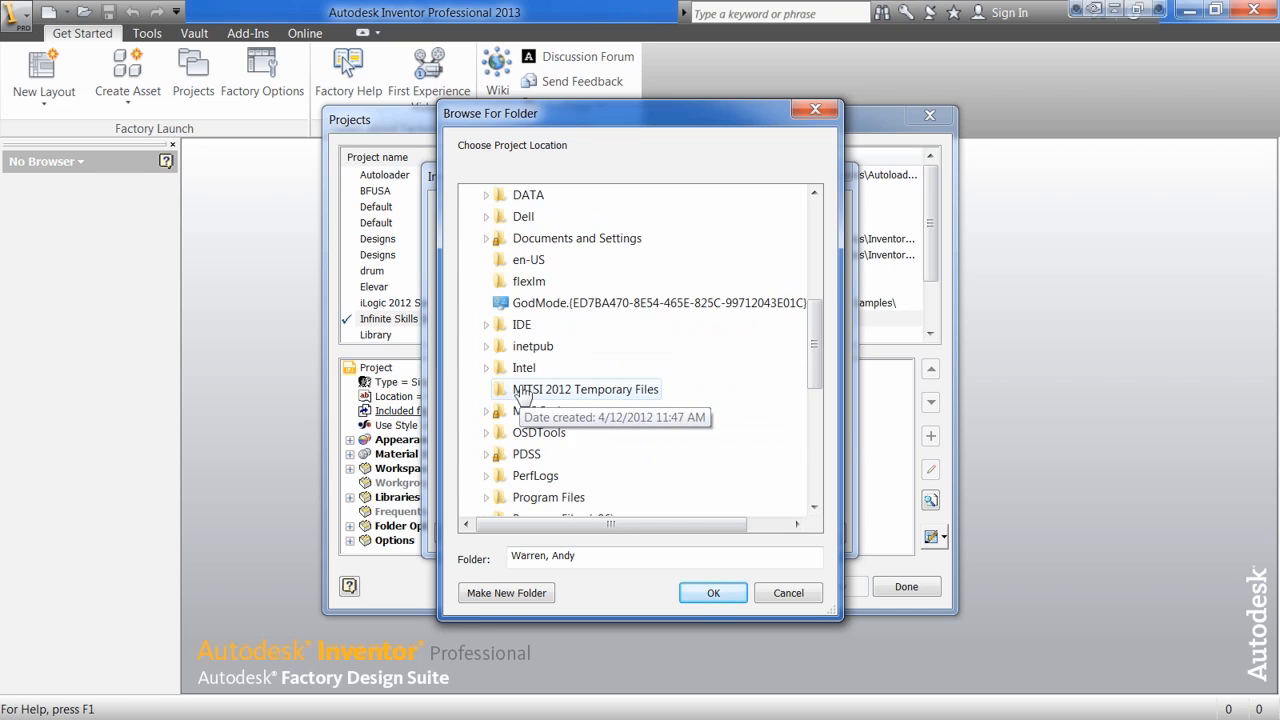
pyautogui.scroll(-3)
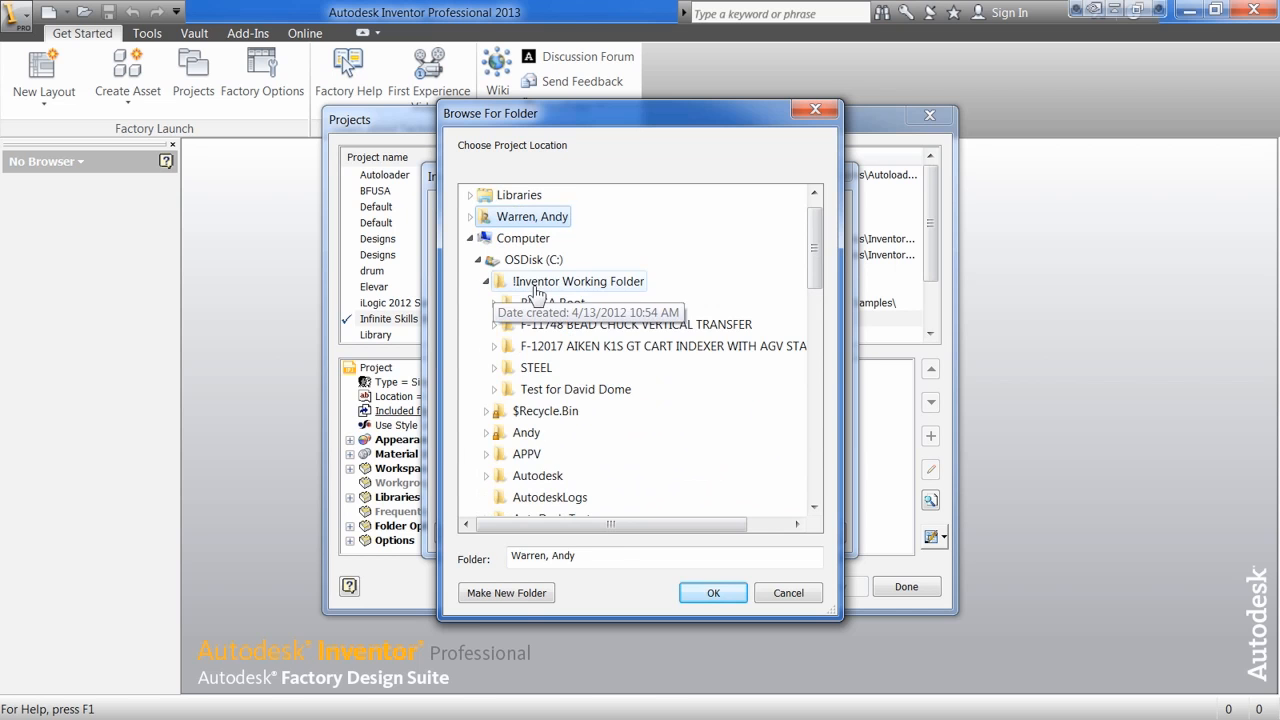
pyautogui.click(506, 592)
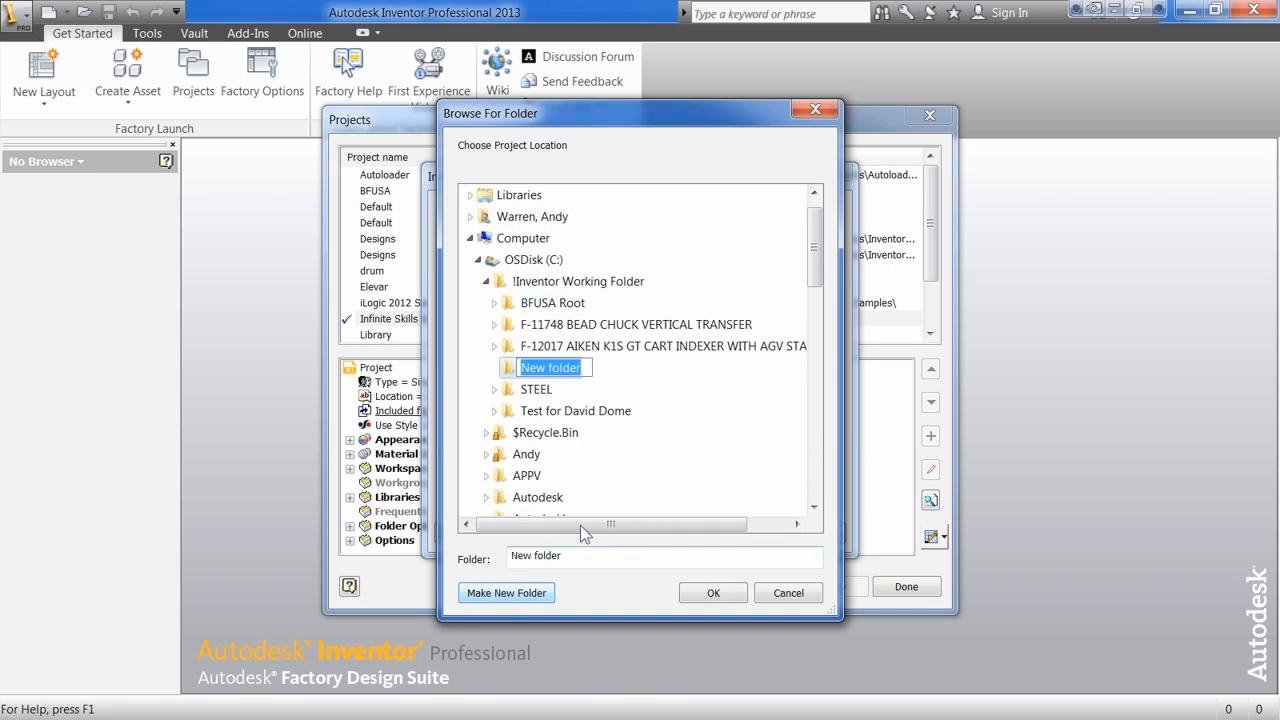
pyautogui.write('BC Design')
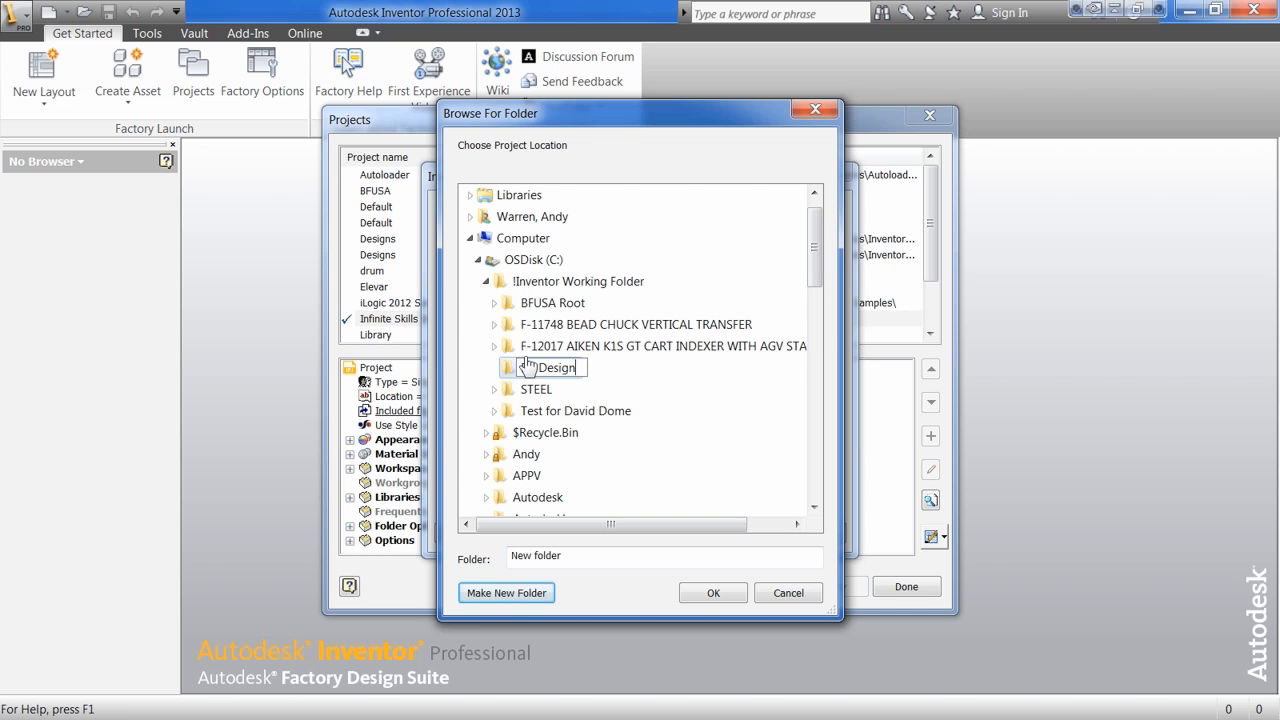
pyautogui.click(713, 593)
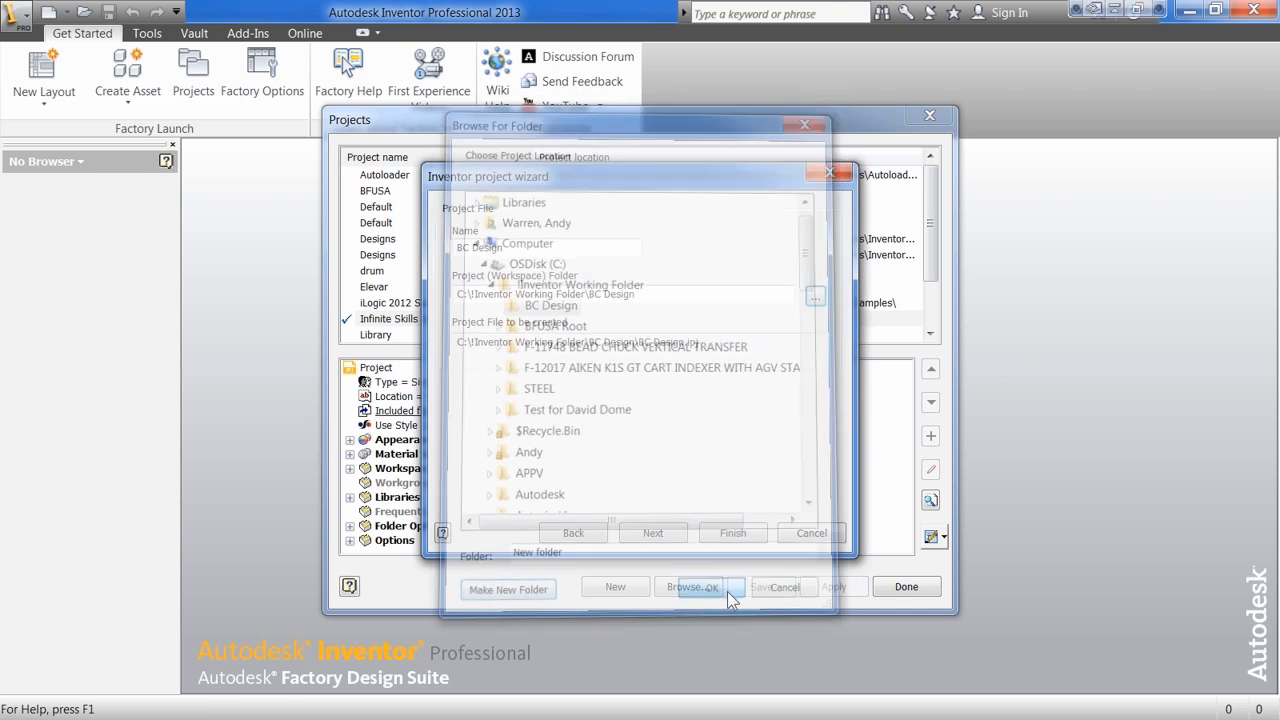
# Step: Pass the Select Libraries page and finish the BC Design project wizard
pyautogui.click(710, 587)
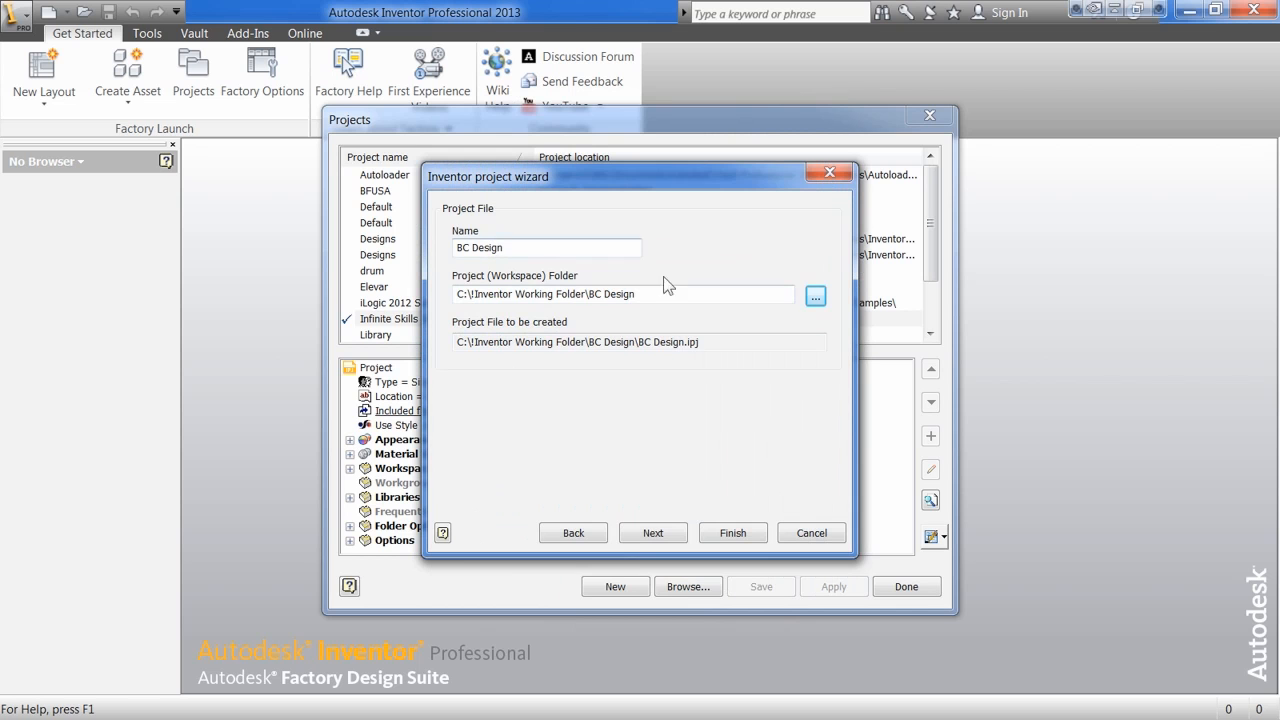
pyautogui.click(652, 532)
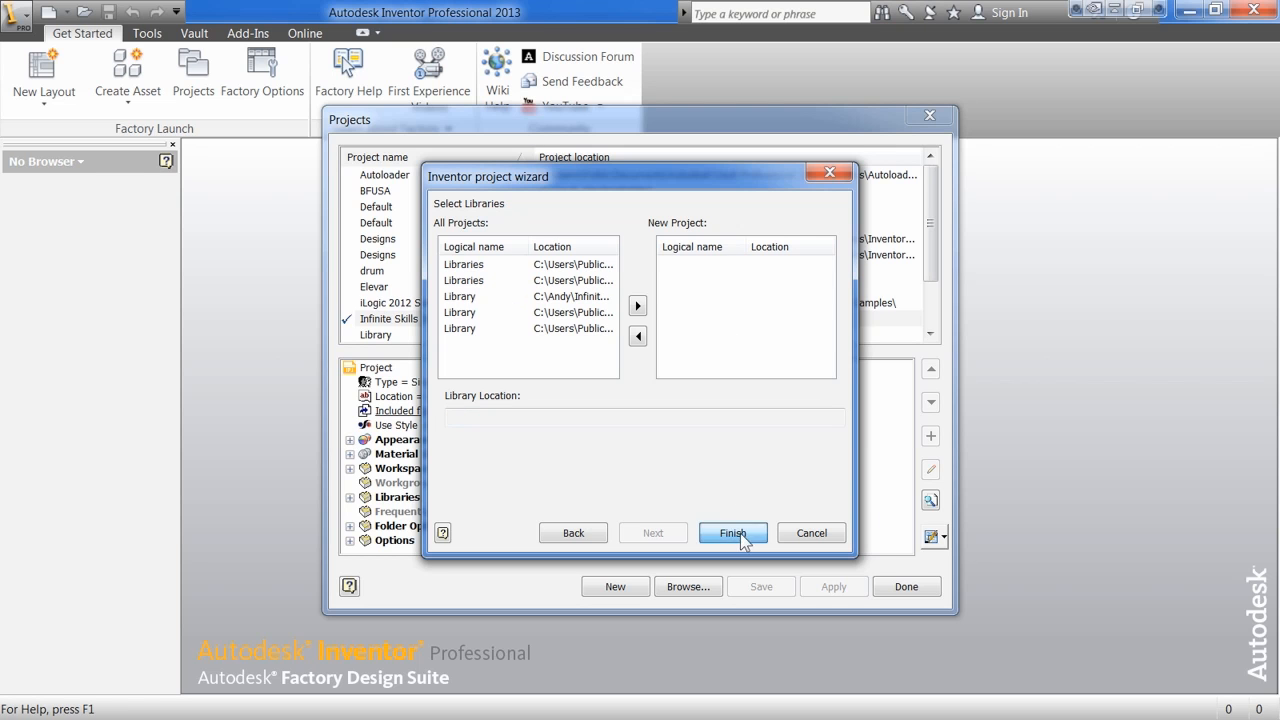
pyautogui.click(732, 532)
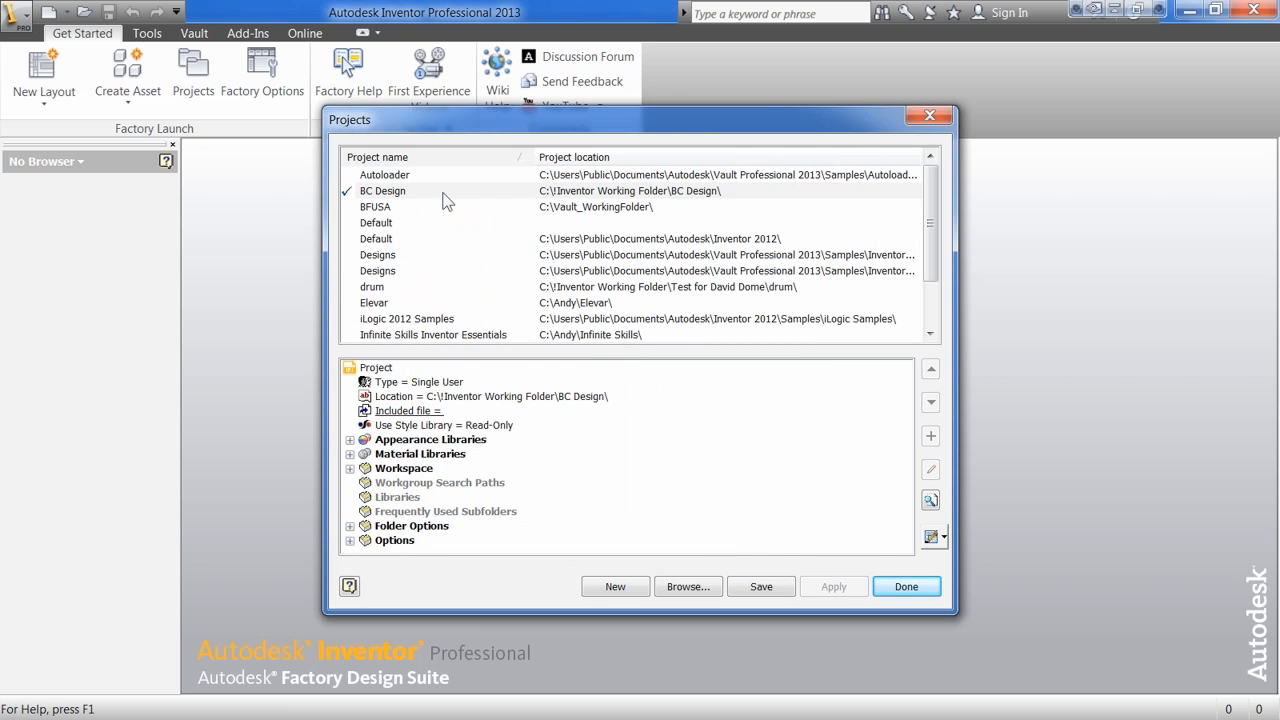
pyautogui.moveTo(389, 393)
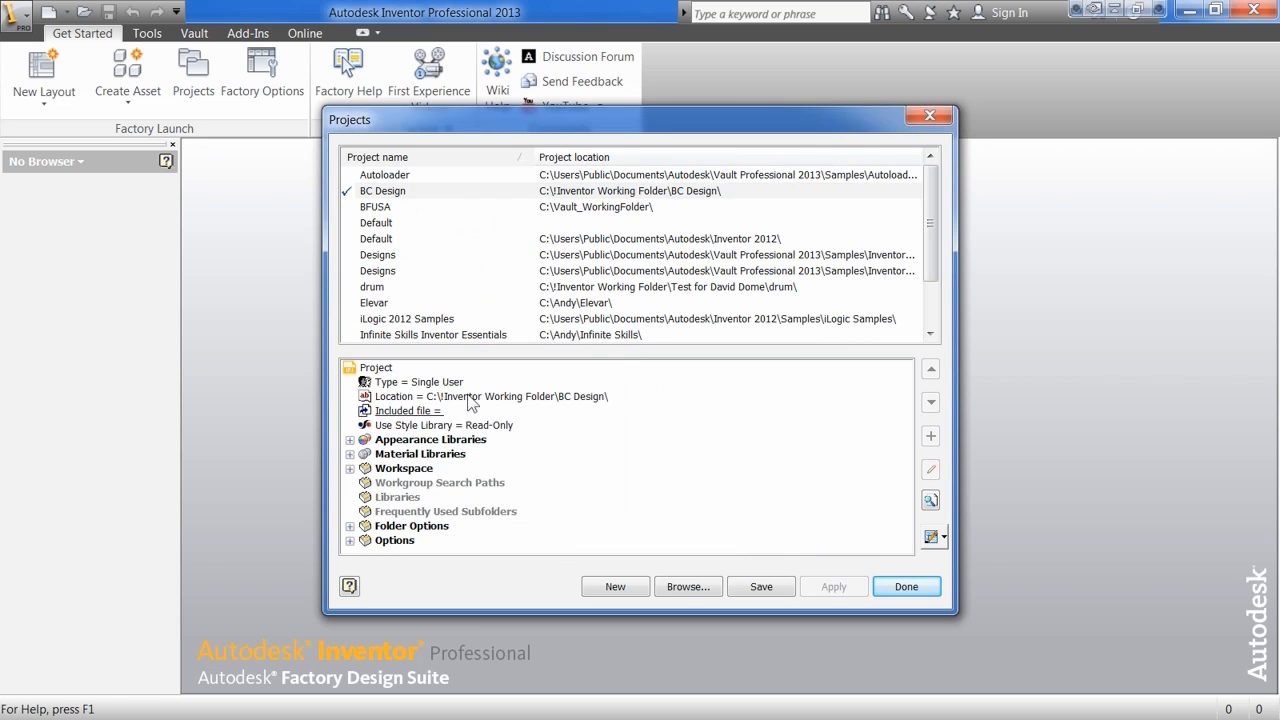
pyautogui.moveTo(362, 452)
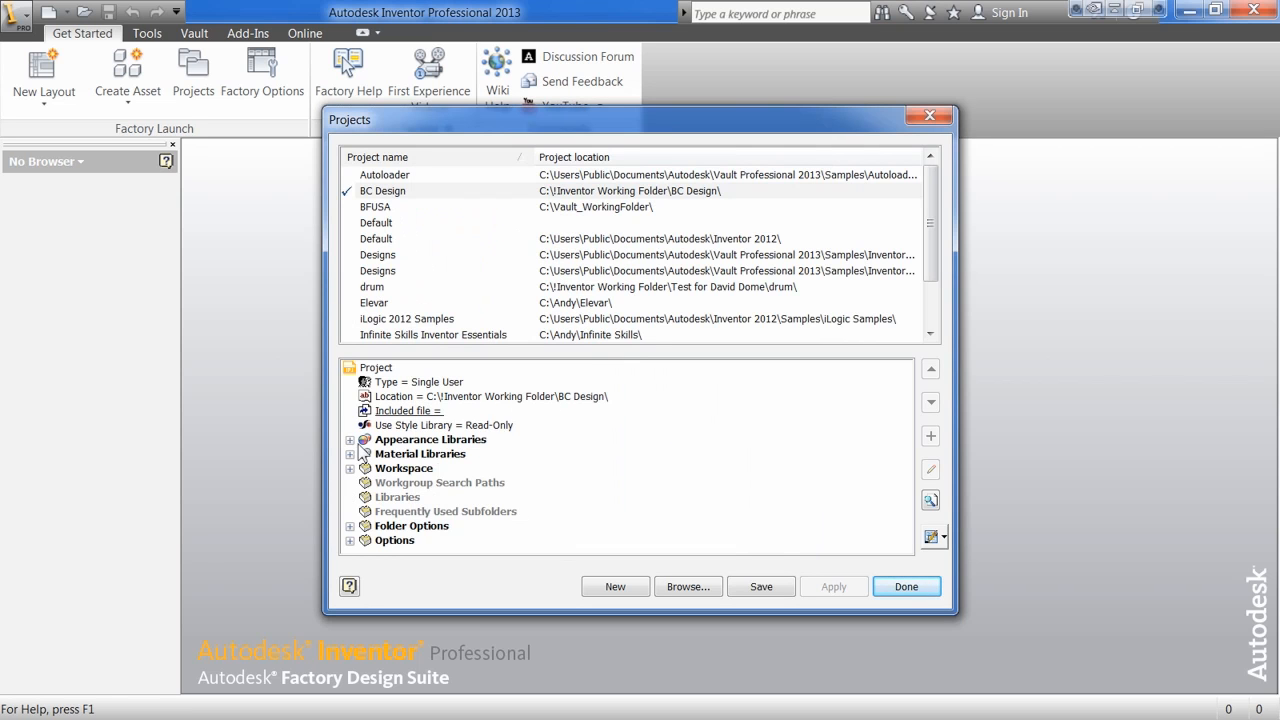
# Step: Expand BC Design's Appearance Libraries, Material Libraries and Options sections
pyautogui.click(350, 440)
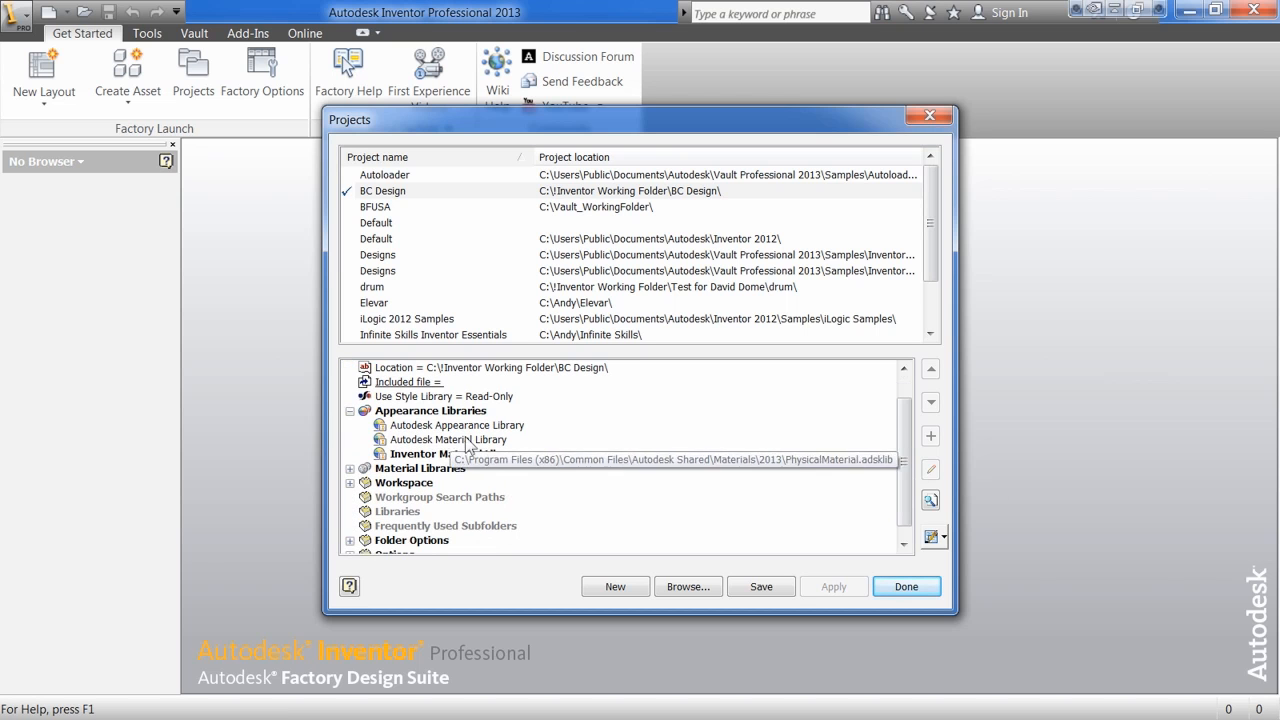
pyautogui.moveTo(410, 453)
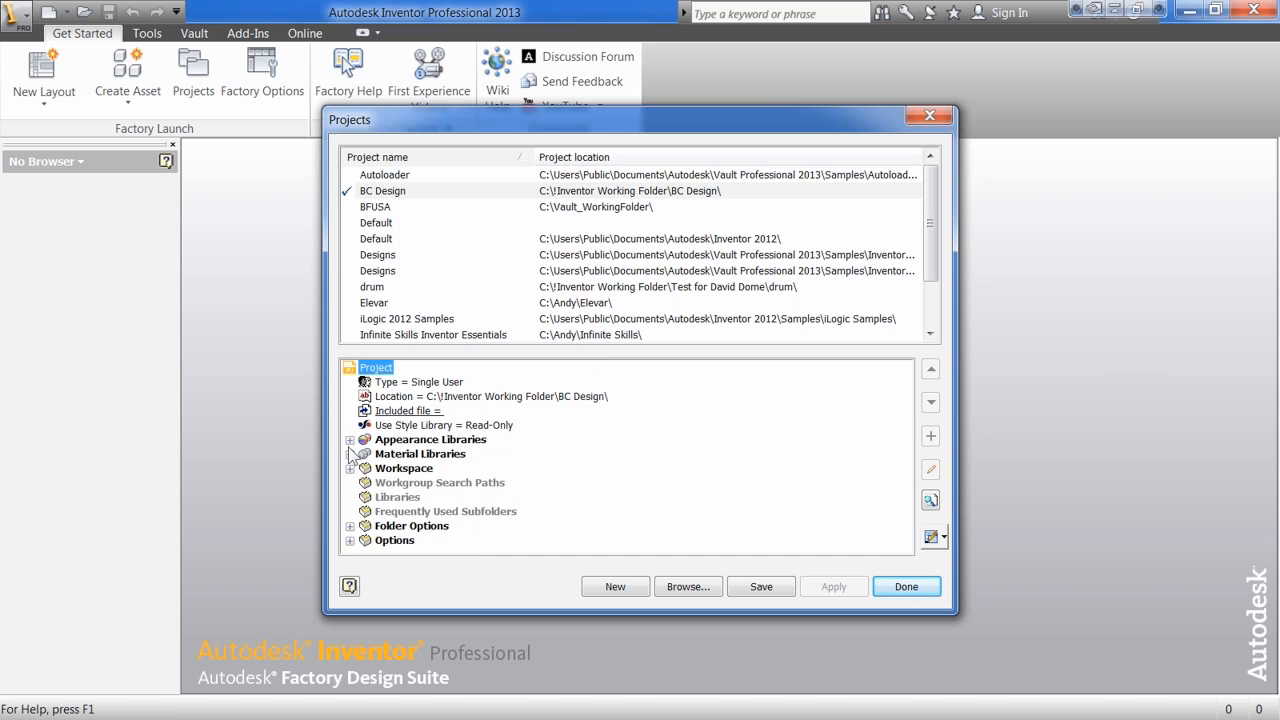
pyautogui.click(349, 454)
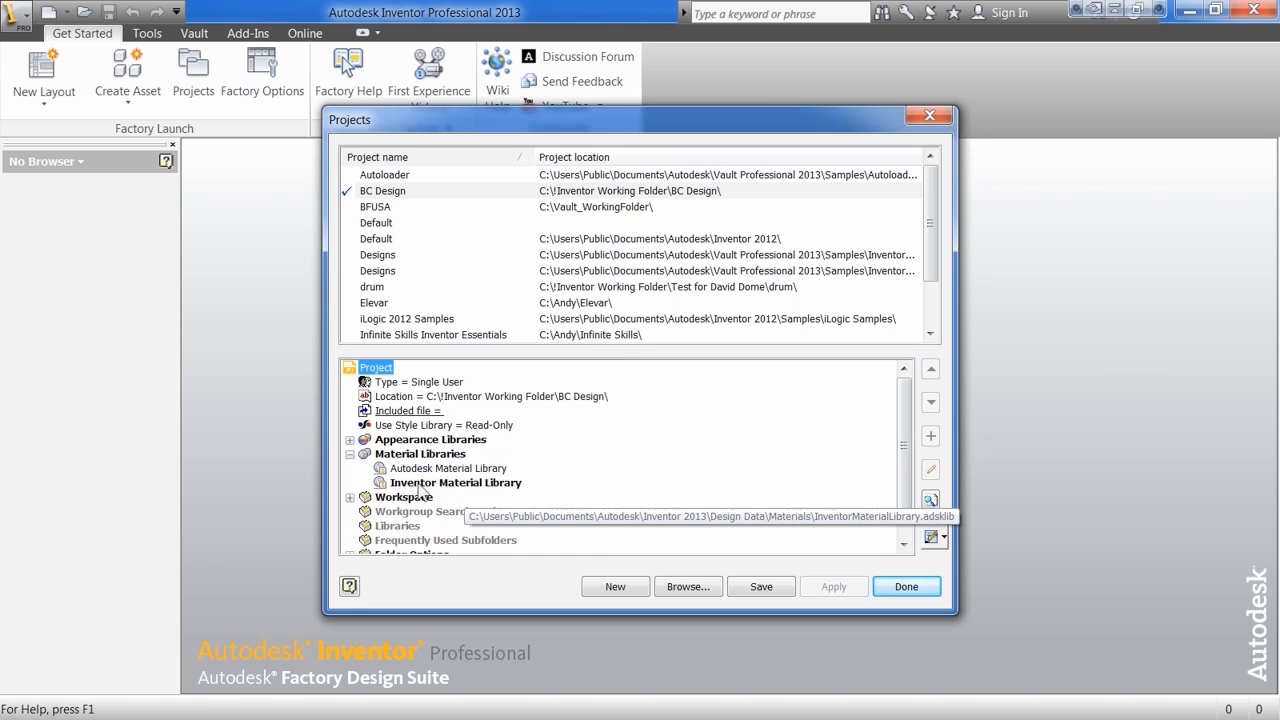
pyautogui.scroll(-3)
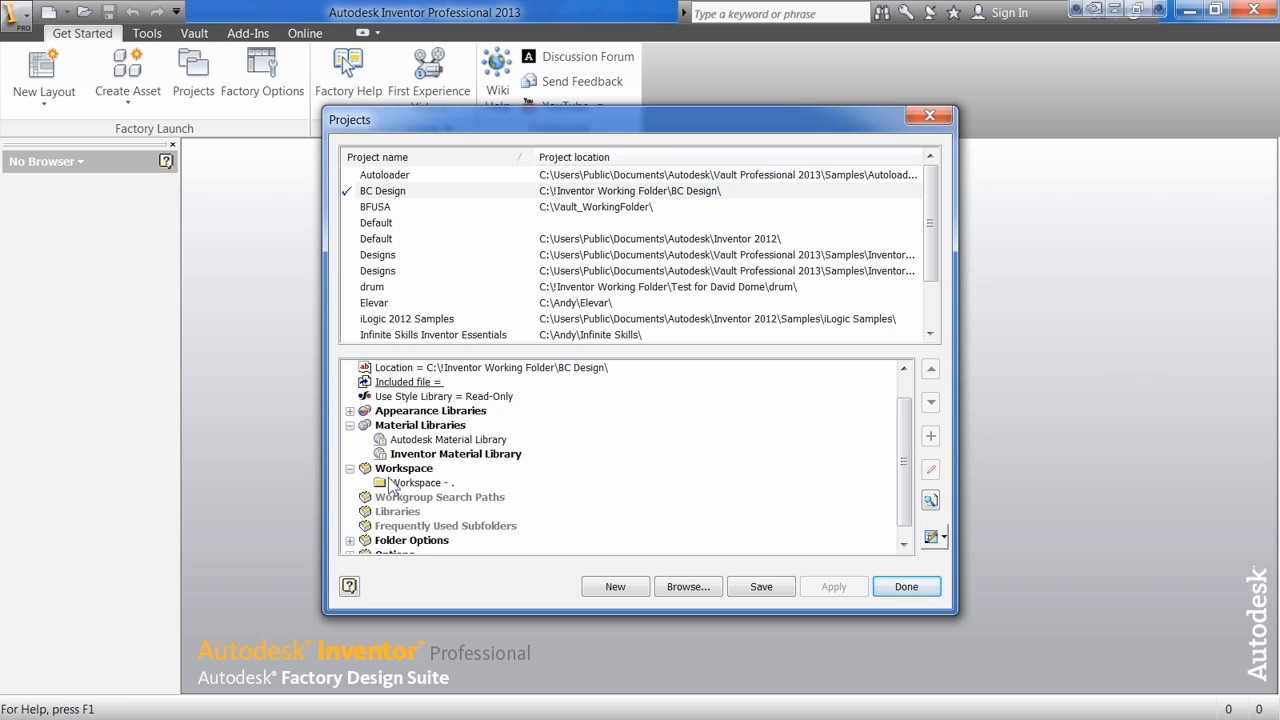
pyautogui.moveTo(391, 489)
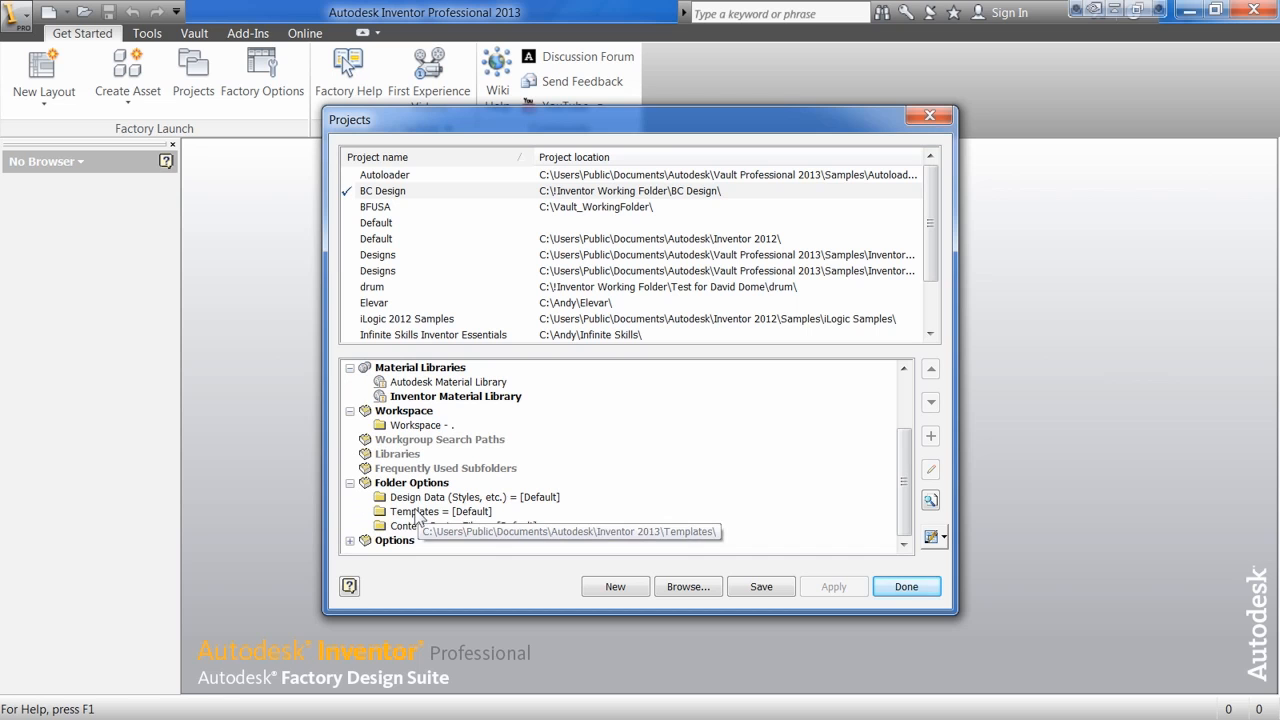
pyautogui.click(437, 511)
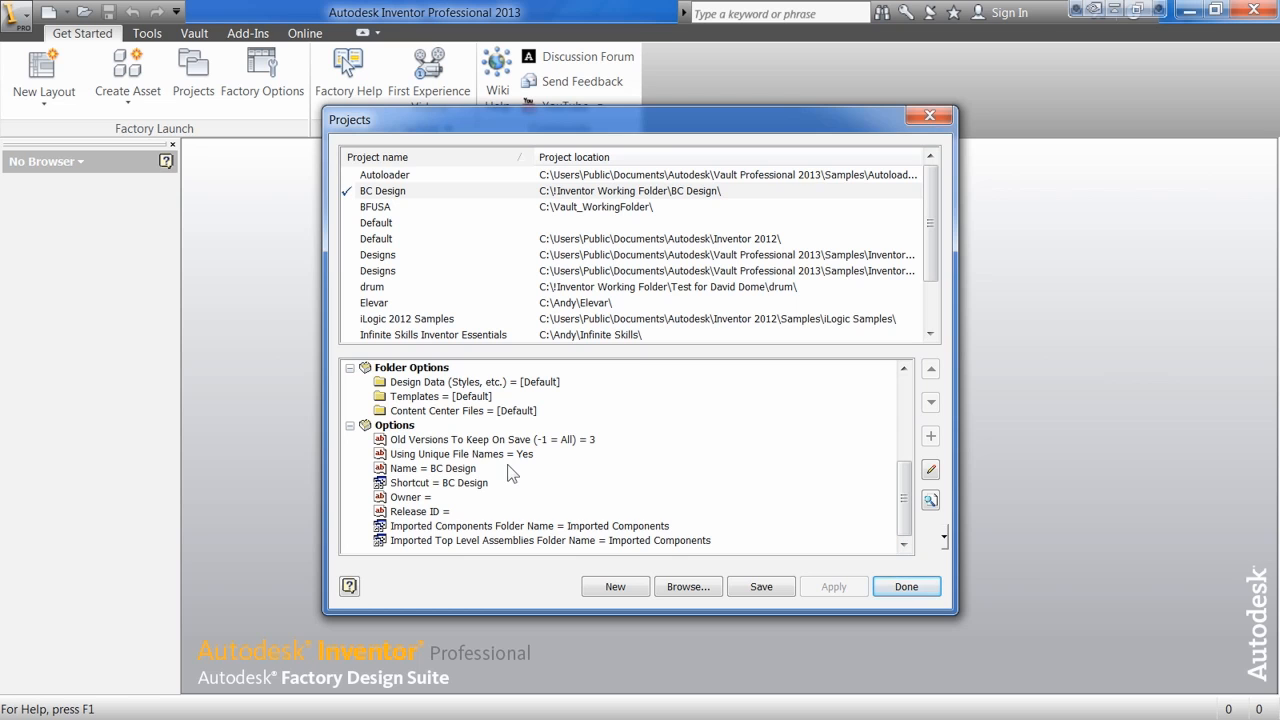
pyautogui.moveTo(485, 458)
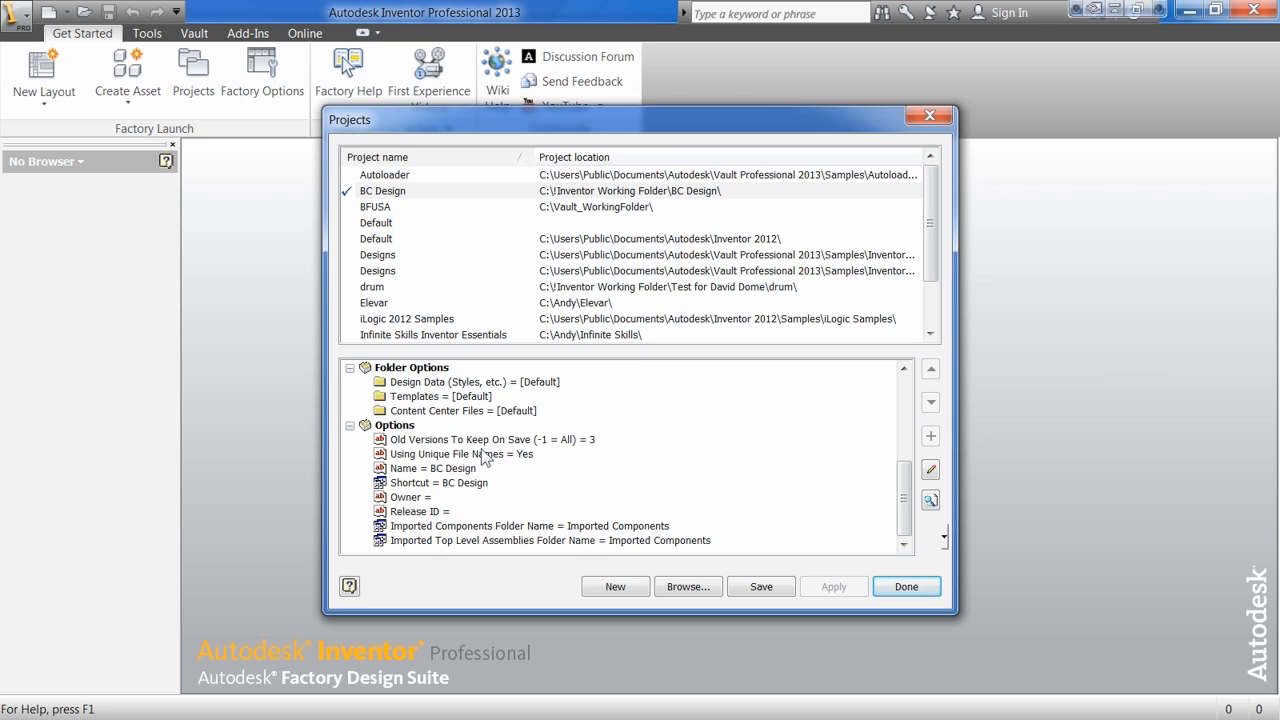
pyautogui.moveTo(487, 517)
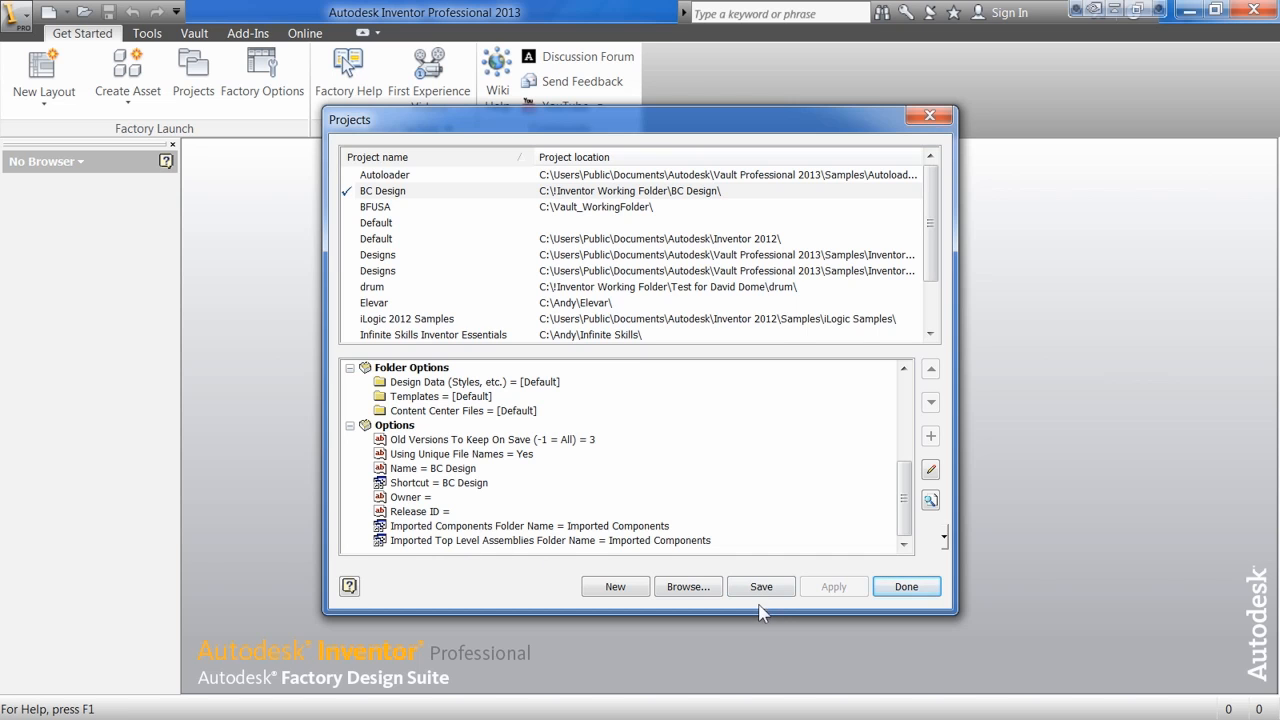
# Step: Save BC Design and accept the Project Editor's migration warning
pyautogui.click(760, 586)
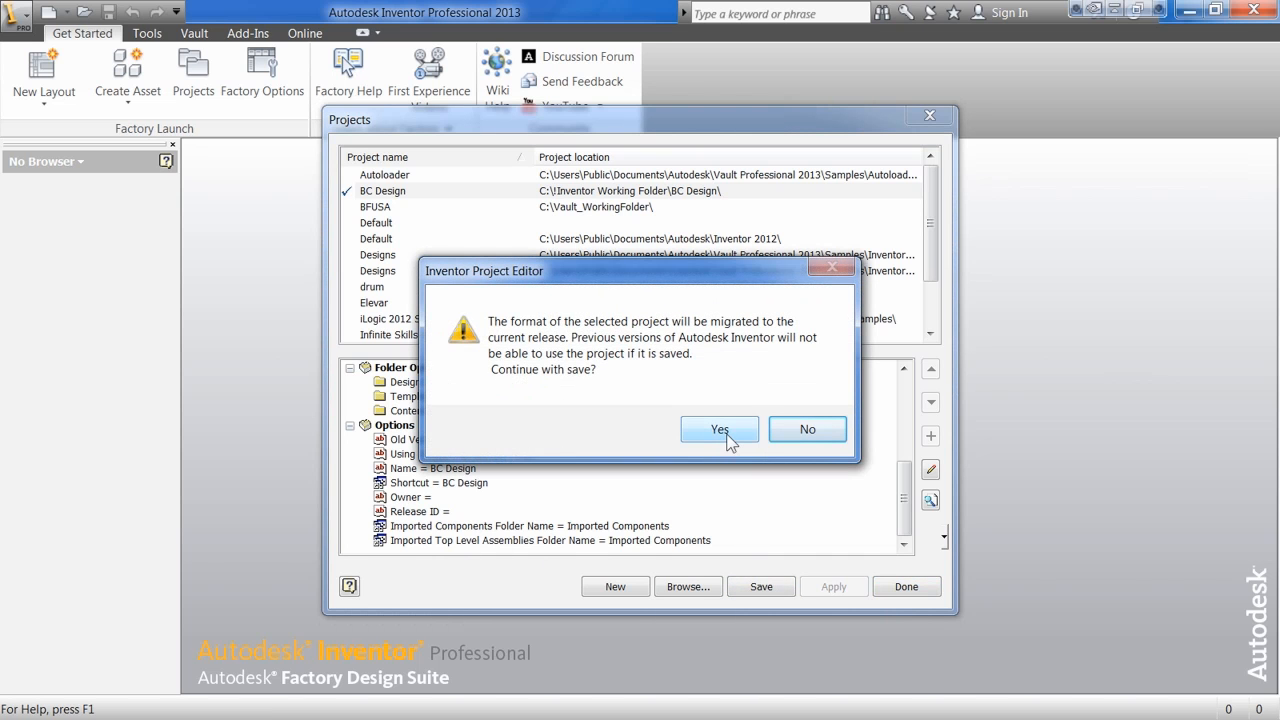
pyautogui.moveTo(703, 440)
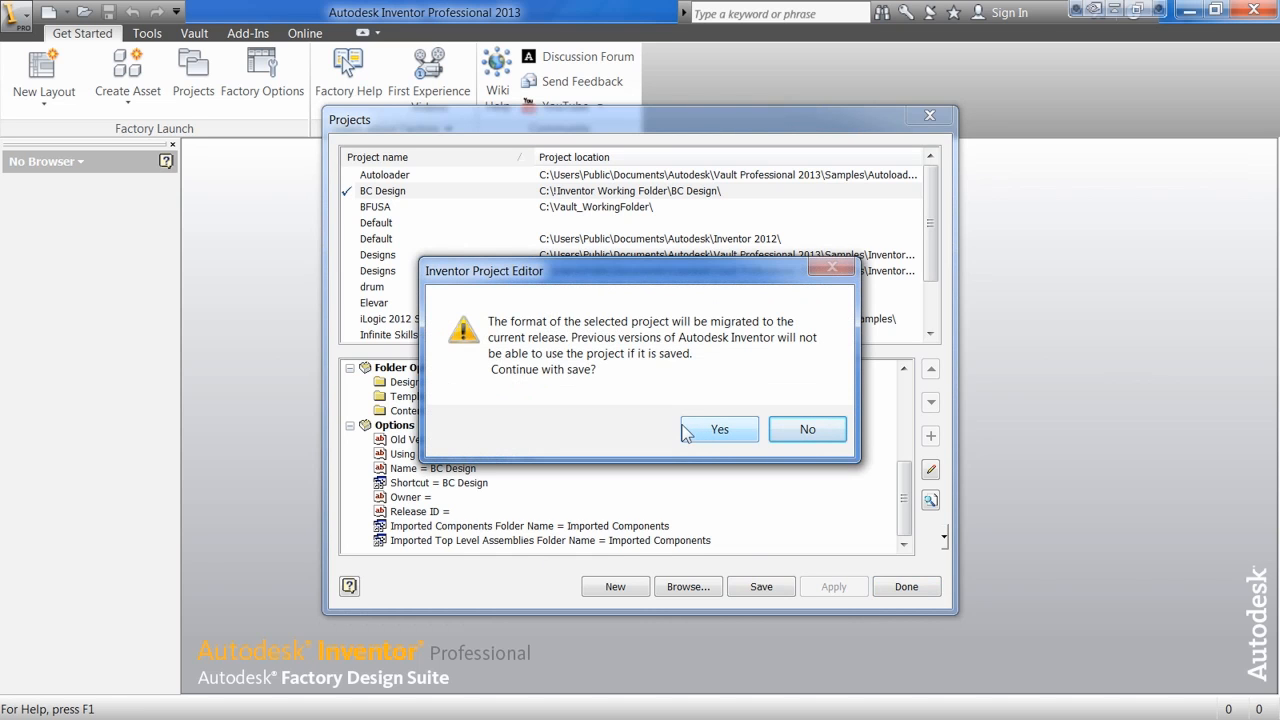
pyautogui.moveTo(710, 441)
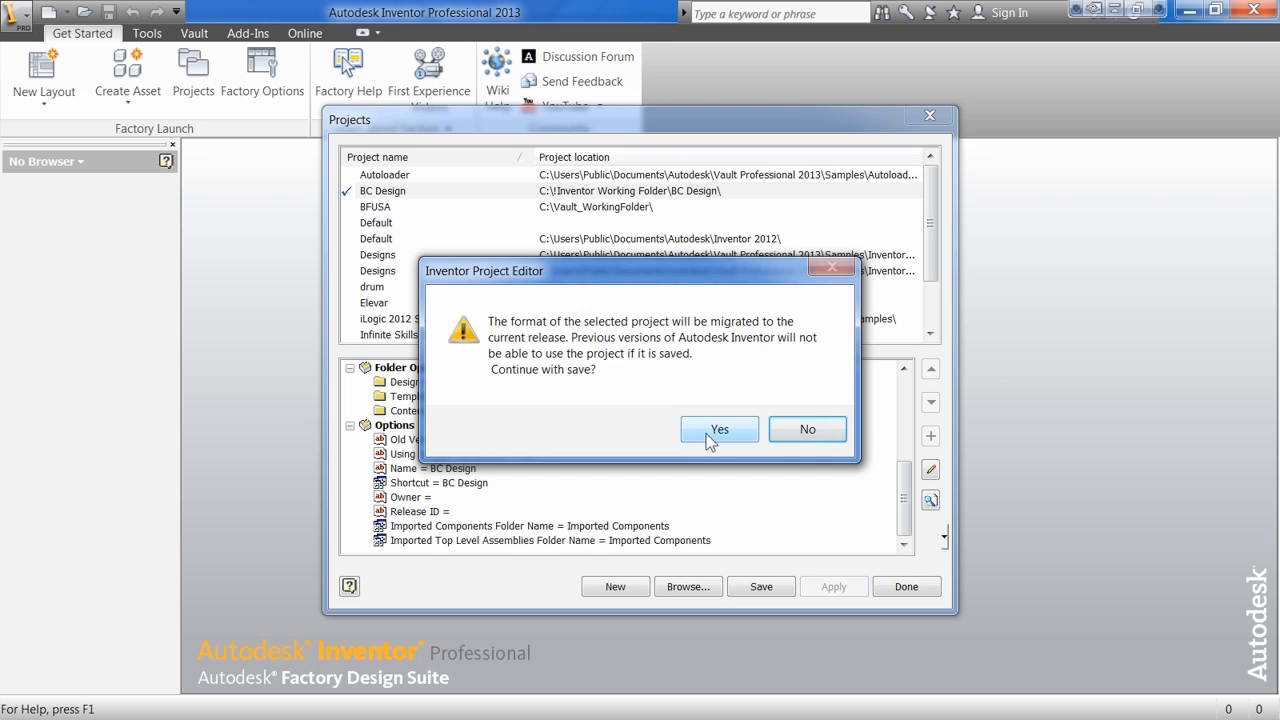
pyautogui.moveTo(706, 449)
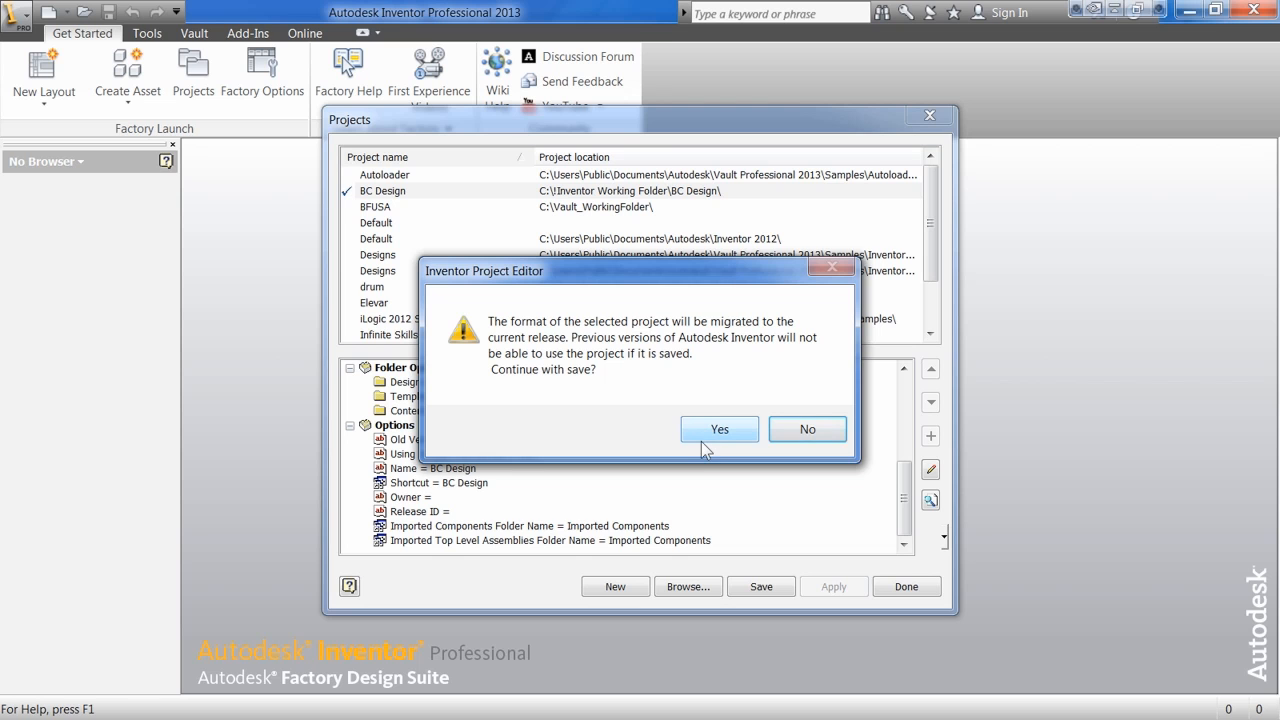
pyautogui.moveTo(705, 458)
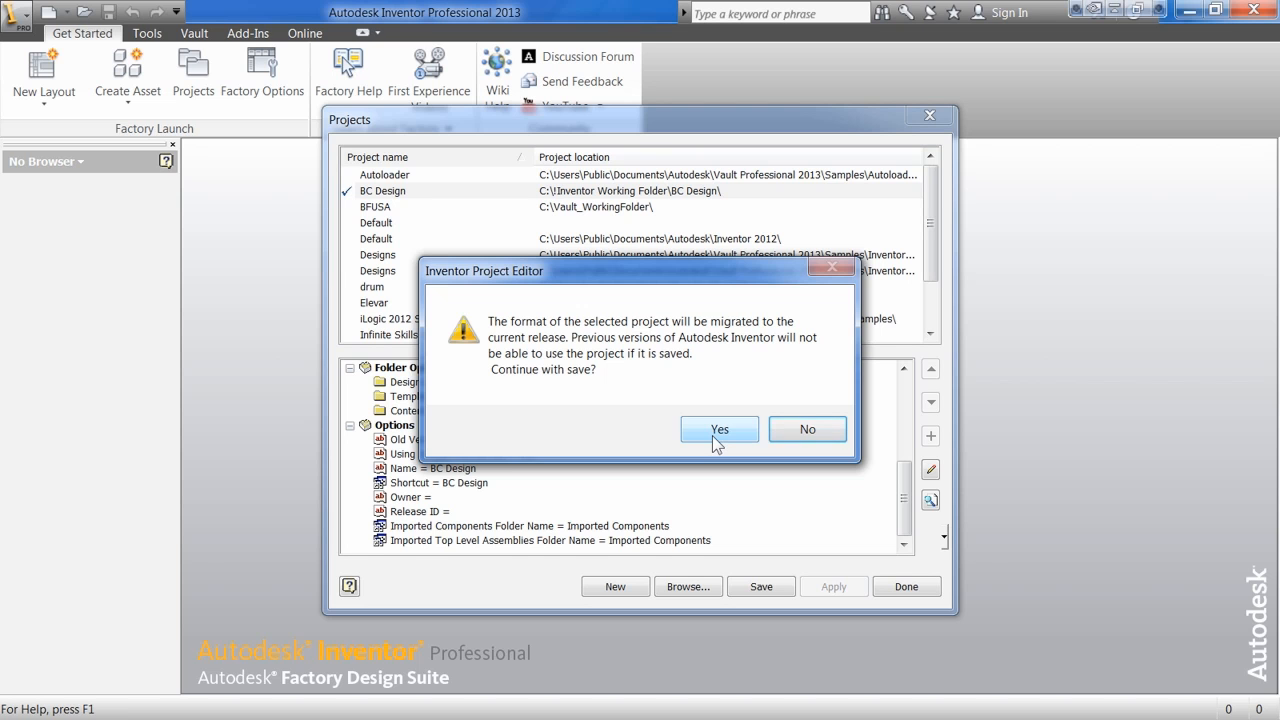
pyautogui.click(718, 429)
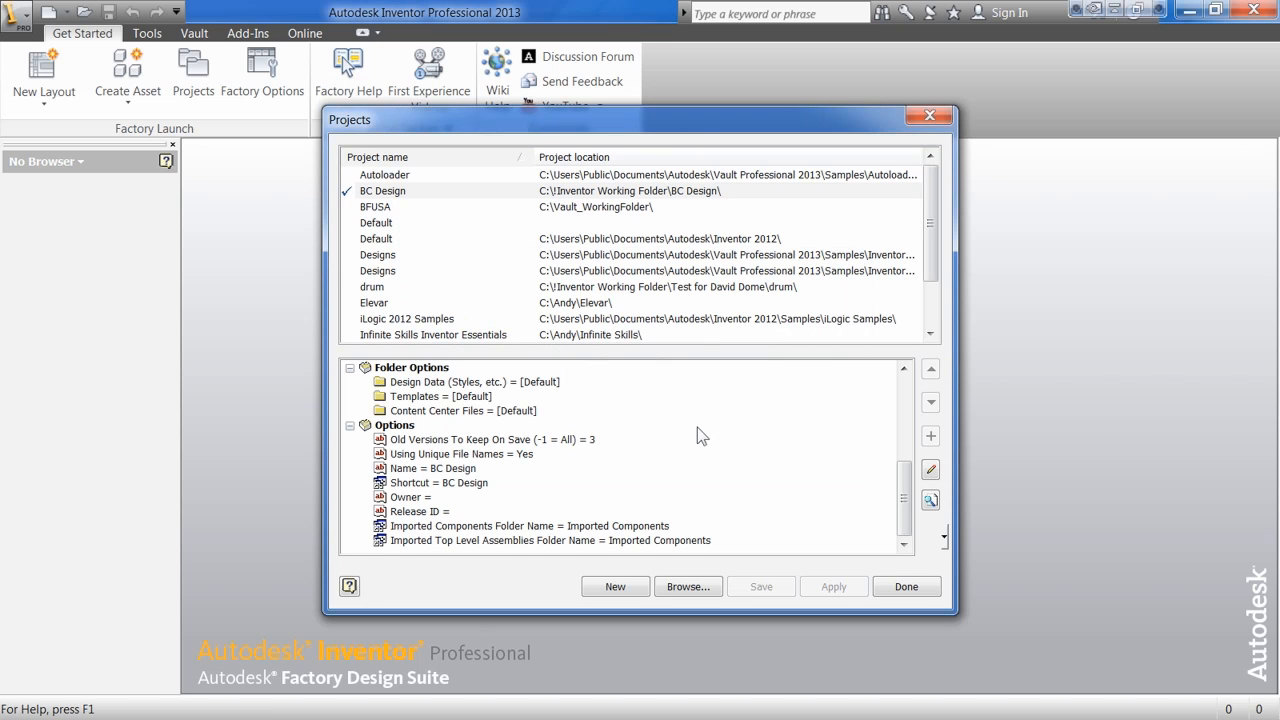
pyautogui.moveTo(520, 360)
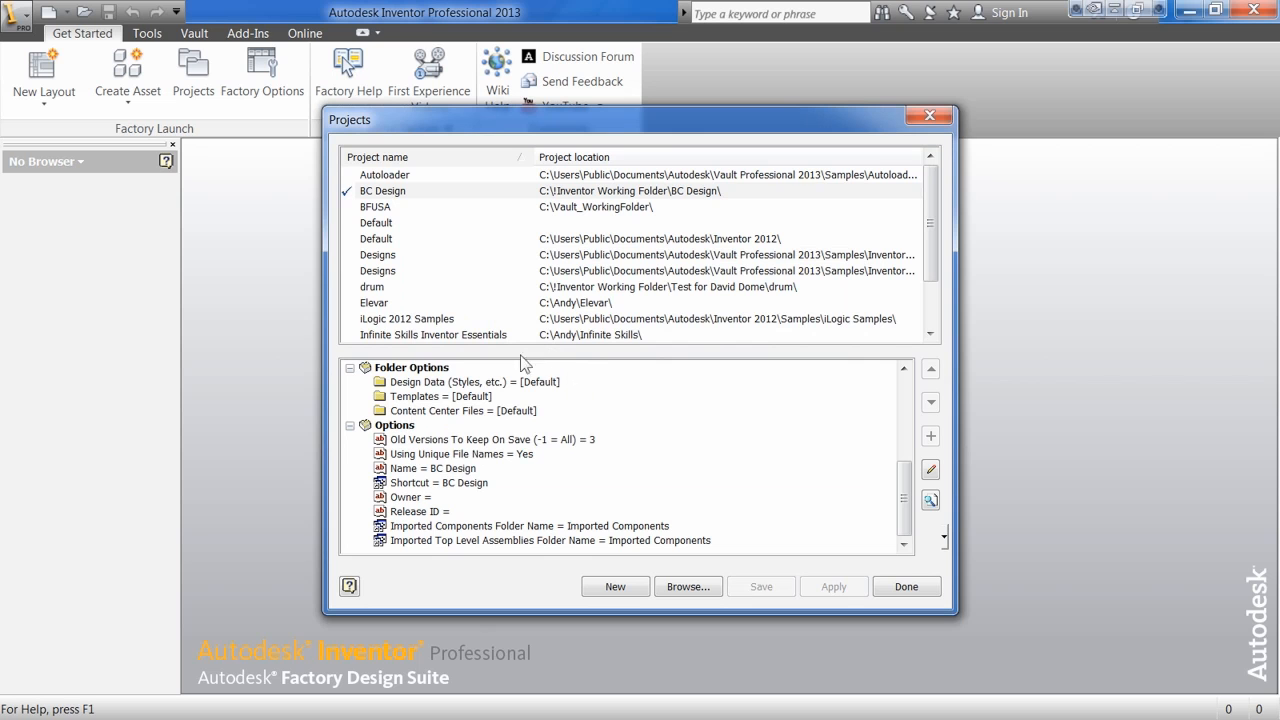
# Step: Activate Infinite Skills Inventor Essentials, expand its Folder Options, and show its context menu
pyautogui.click(433, 334)
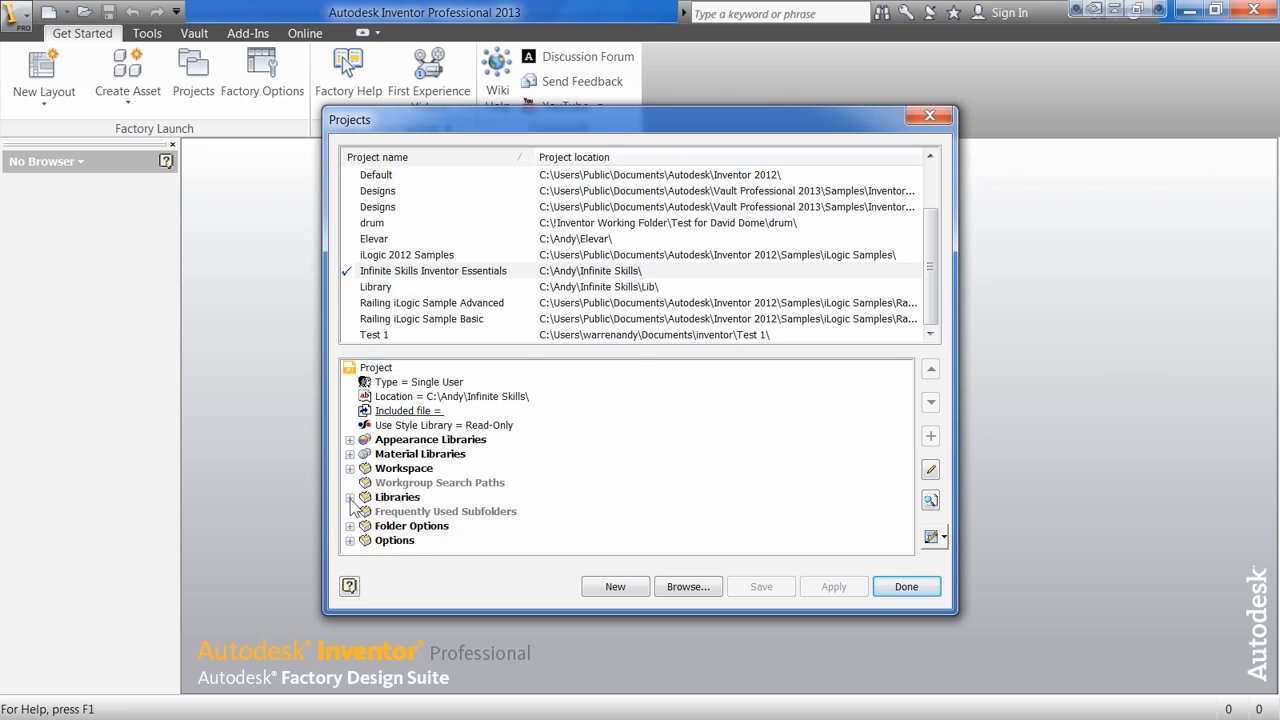
pyautogui.click(350, 525)
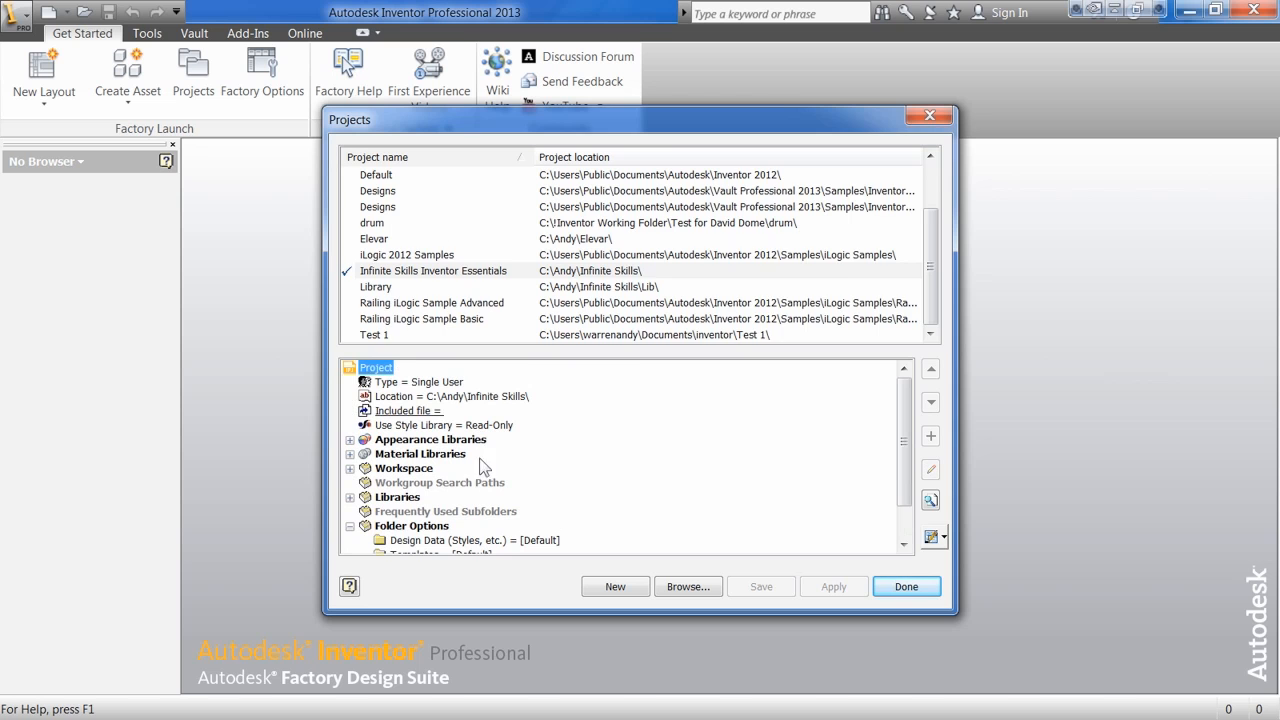
pyautogui.rightClick(383, 191)
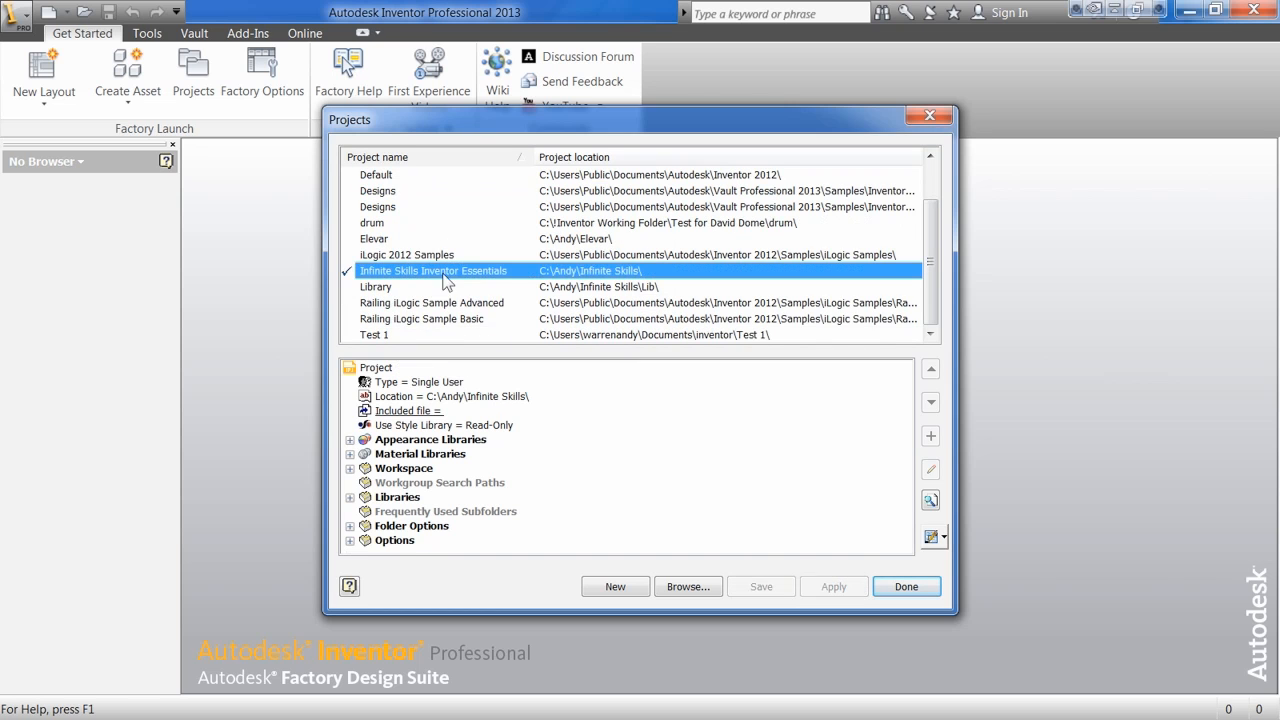
pyautogui.moveTo(631, 471)
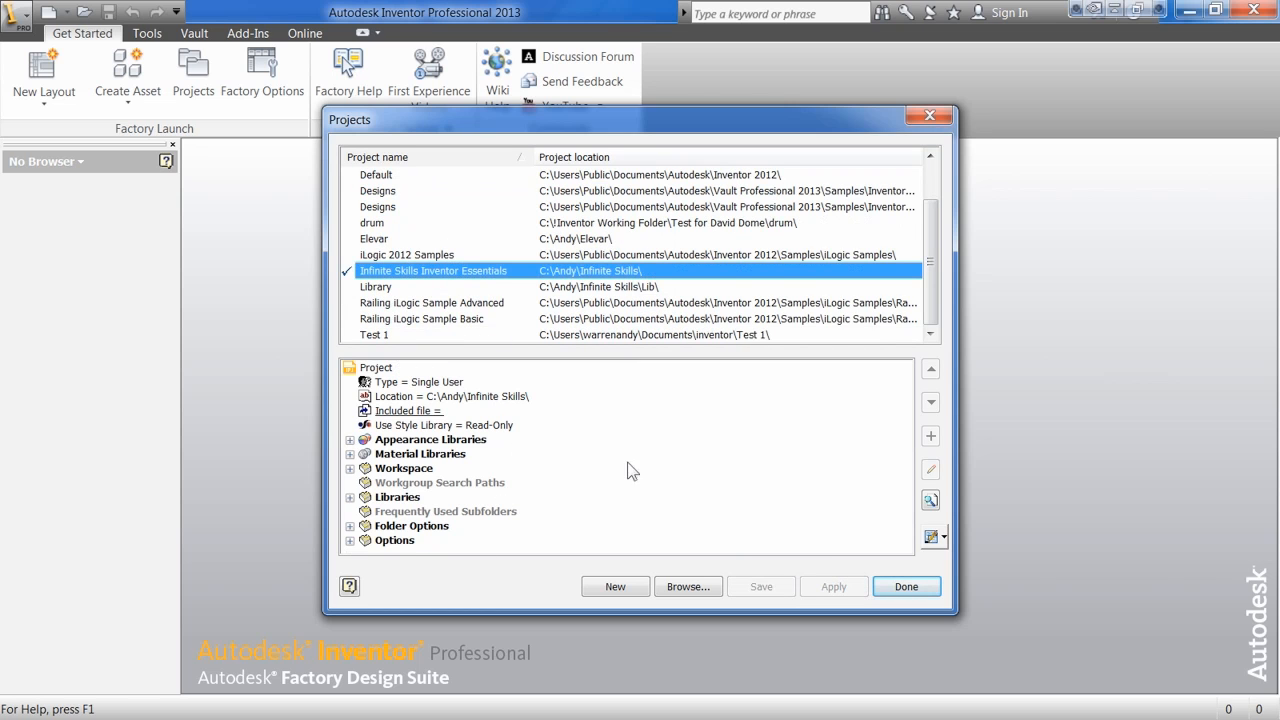
pyautogui.moveTo(485, 455)
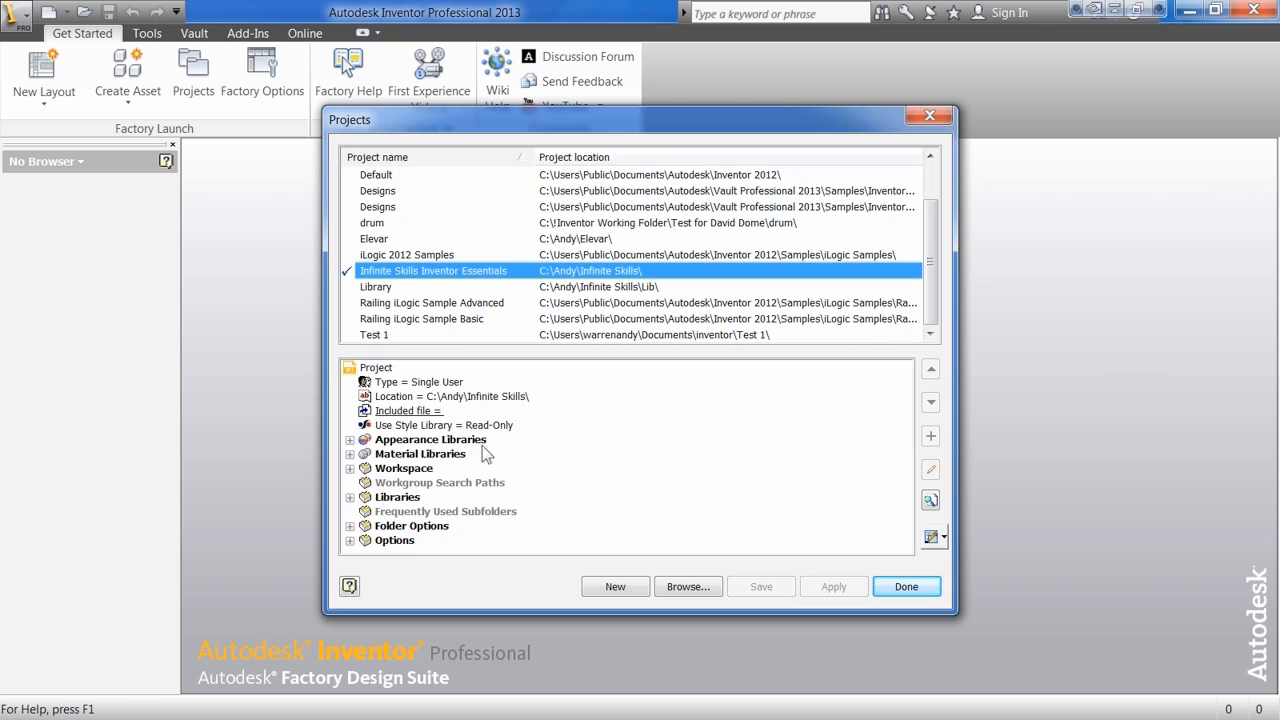
pyautogui.moveTo(532, 472)
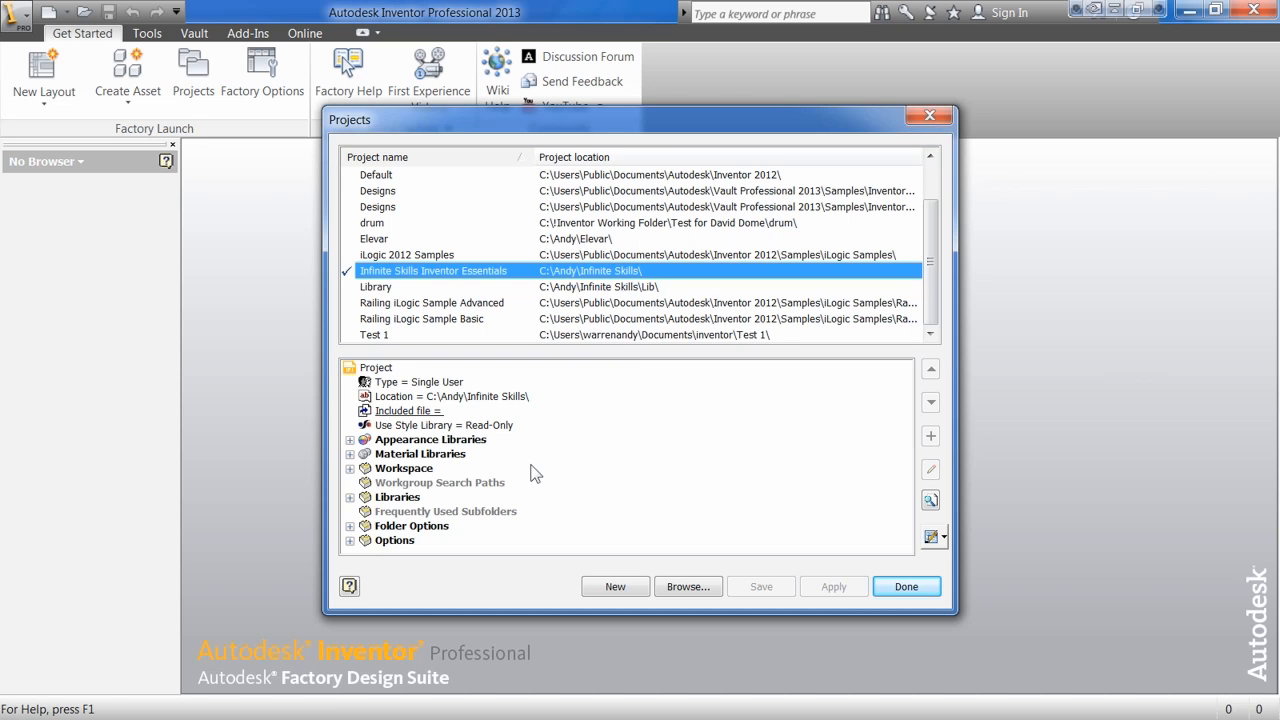
# Step: Close the project list, browse into Chapter 6 > Parts, and open Chamfers.ipt
pyautogui.click(905, 586)
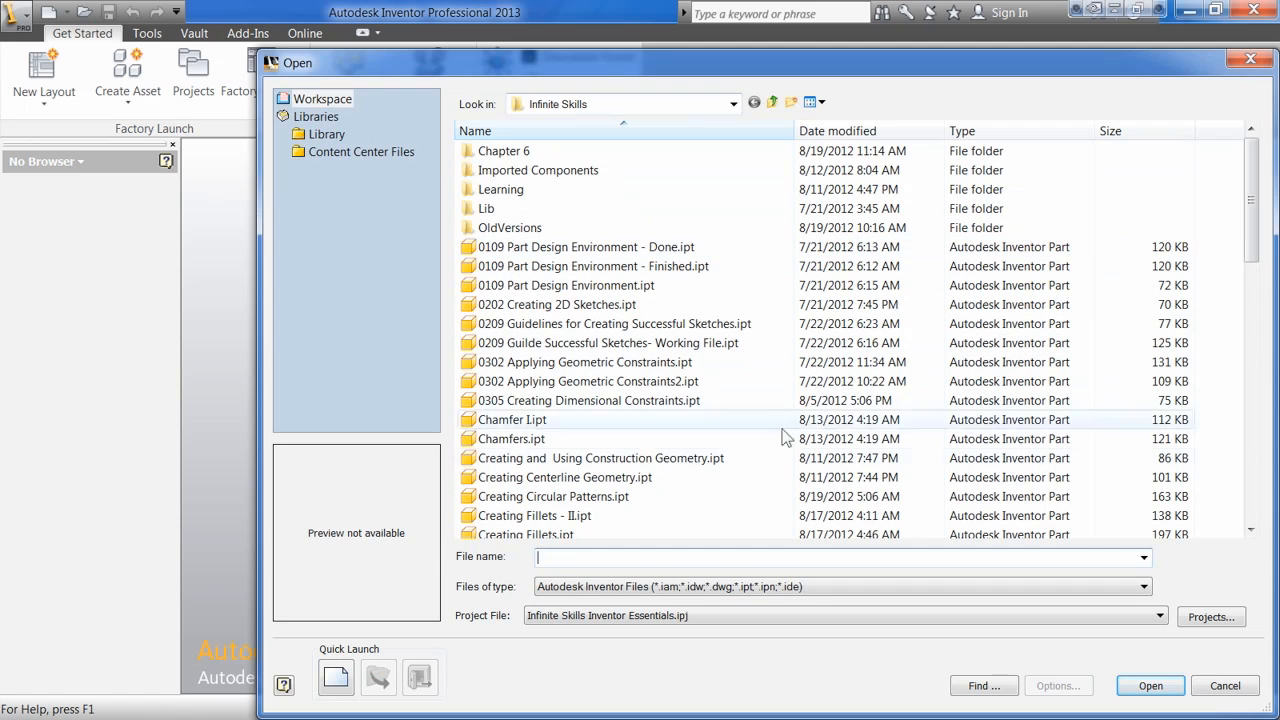
pyautogui.click(1158, 615)
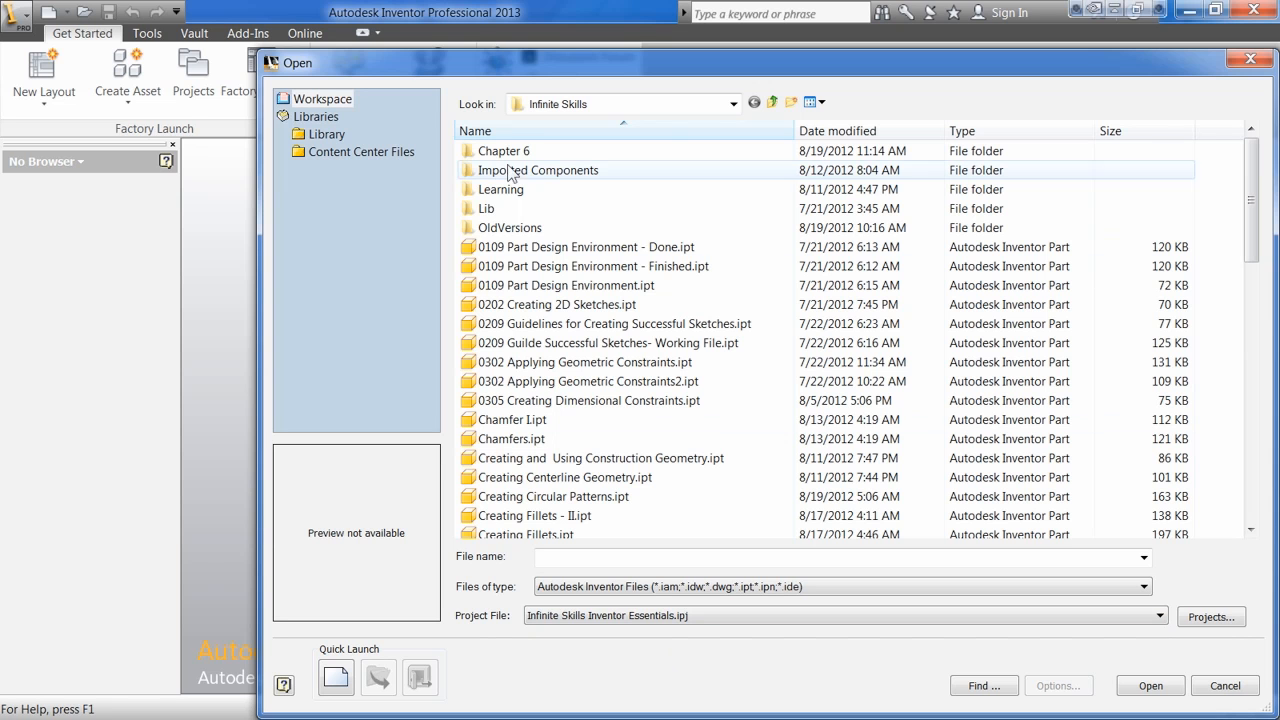
pyautogui.click(503, 150)
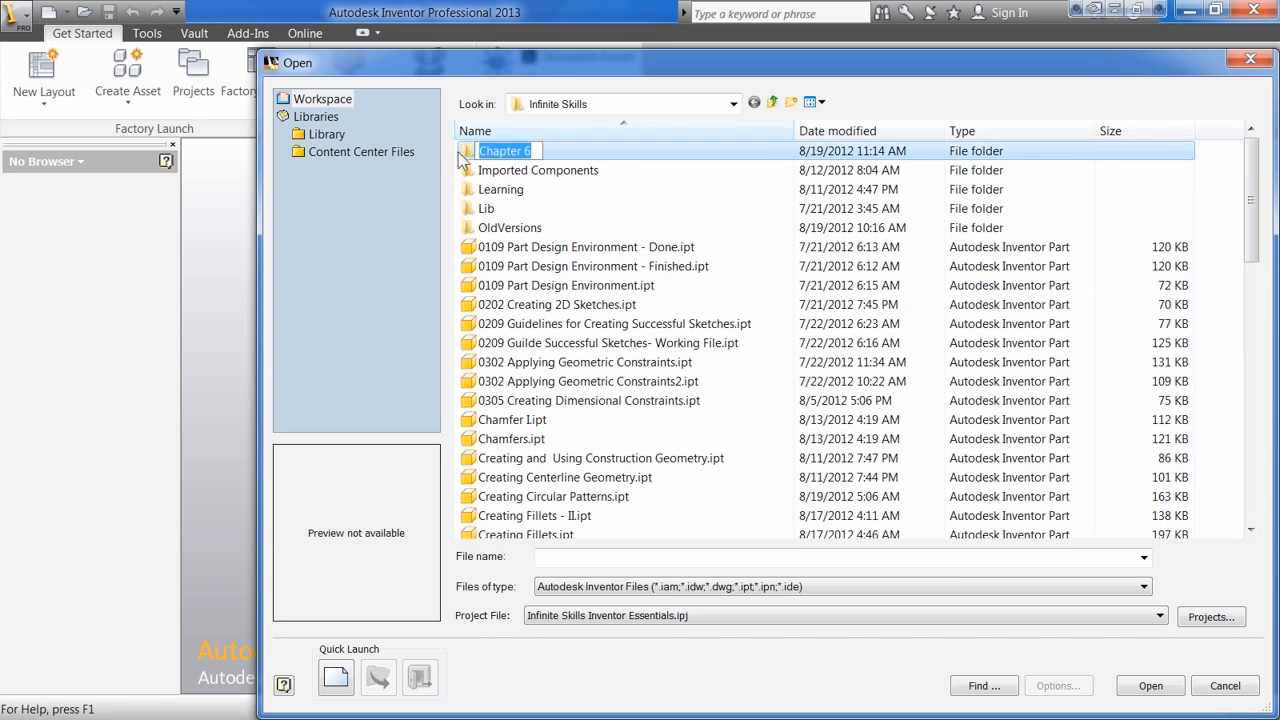
pyautogui.doubleClick(510, 150)
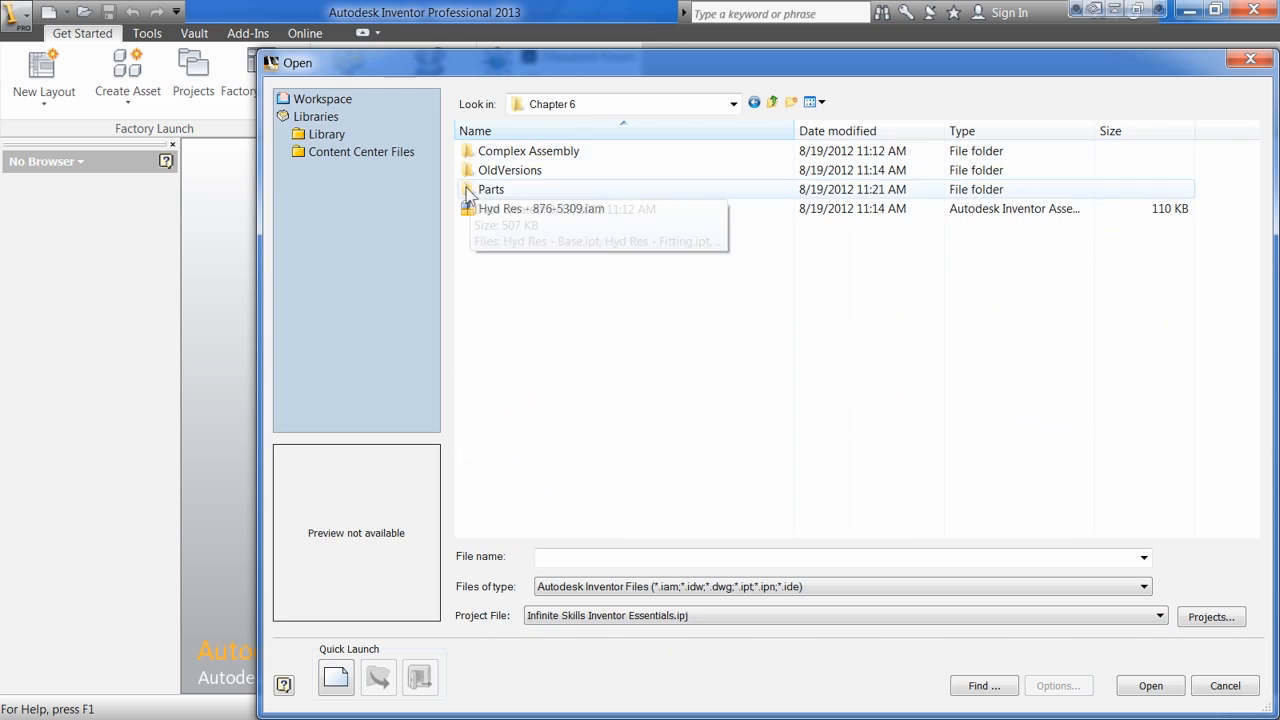
pyautogui.doubleClick(491, 189)
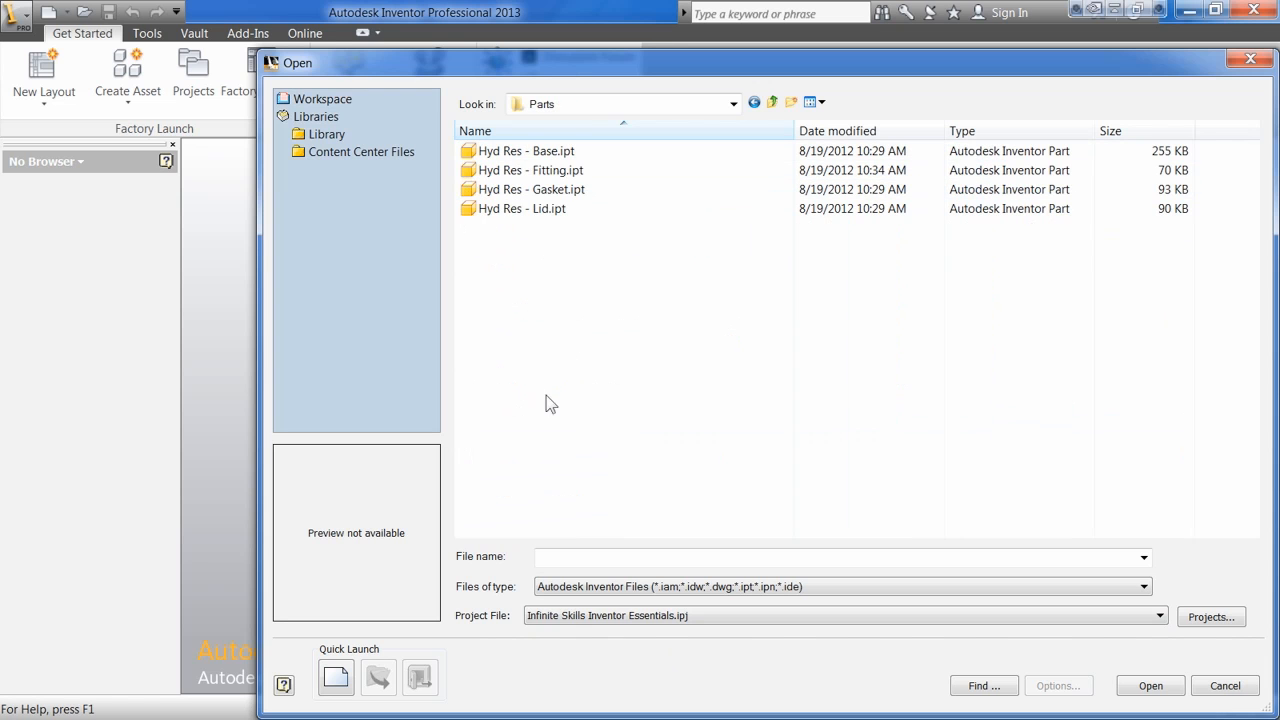
pyautogui.click(772, 102)
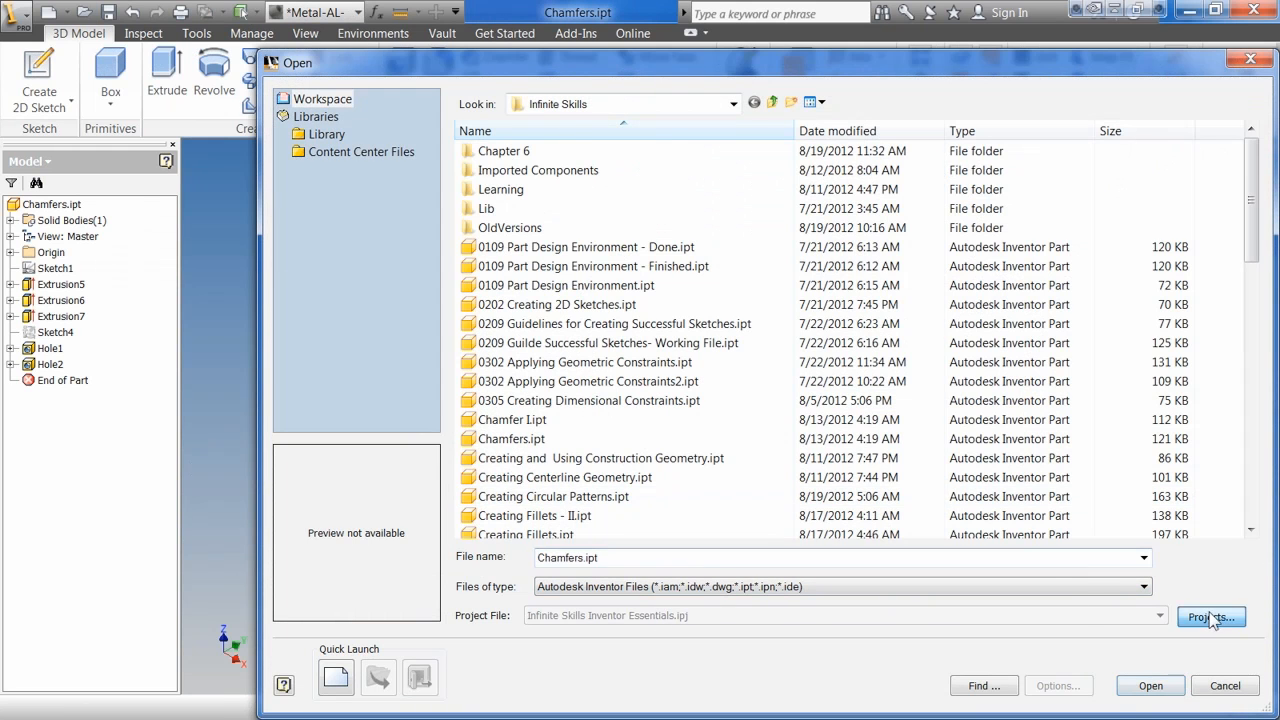
# Step: Try switching to the drum project, dismiss the open-files warning, and close the list
pyautogui.click(1211, 617)
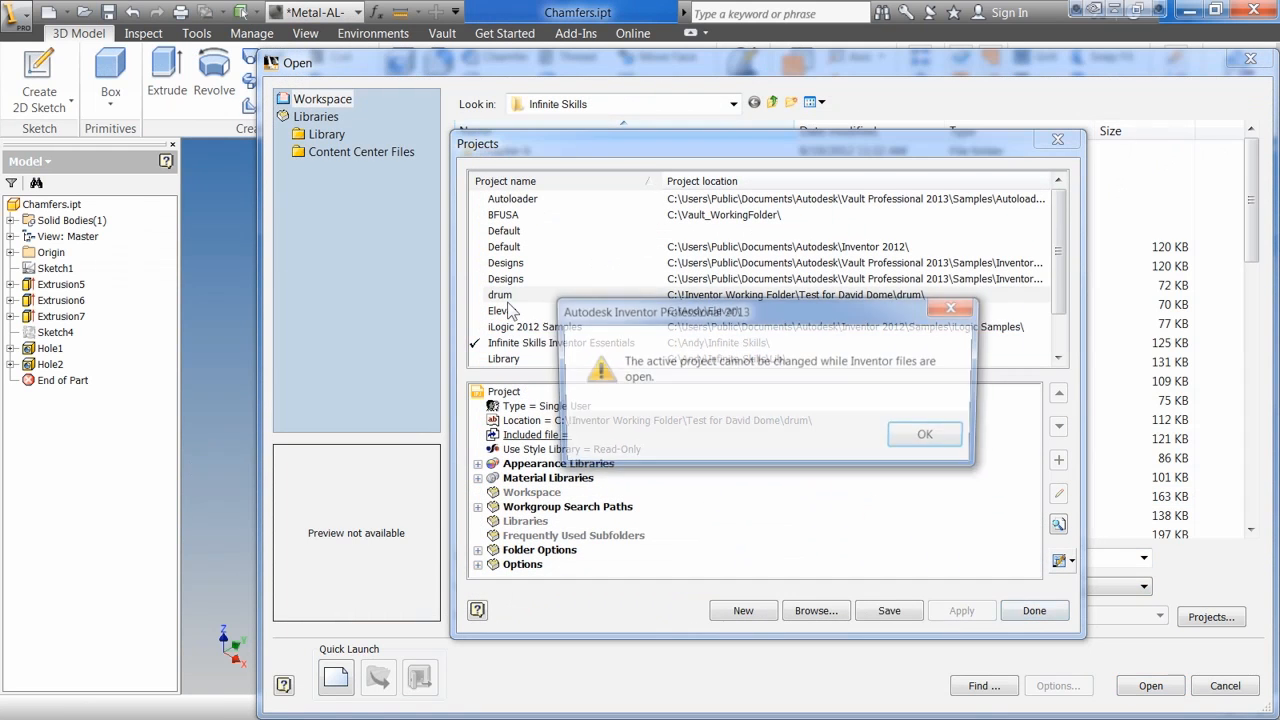
pyautogui.click(924, 434)
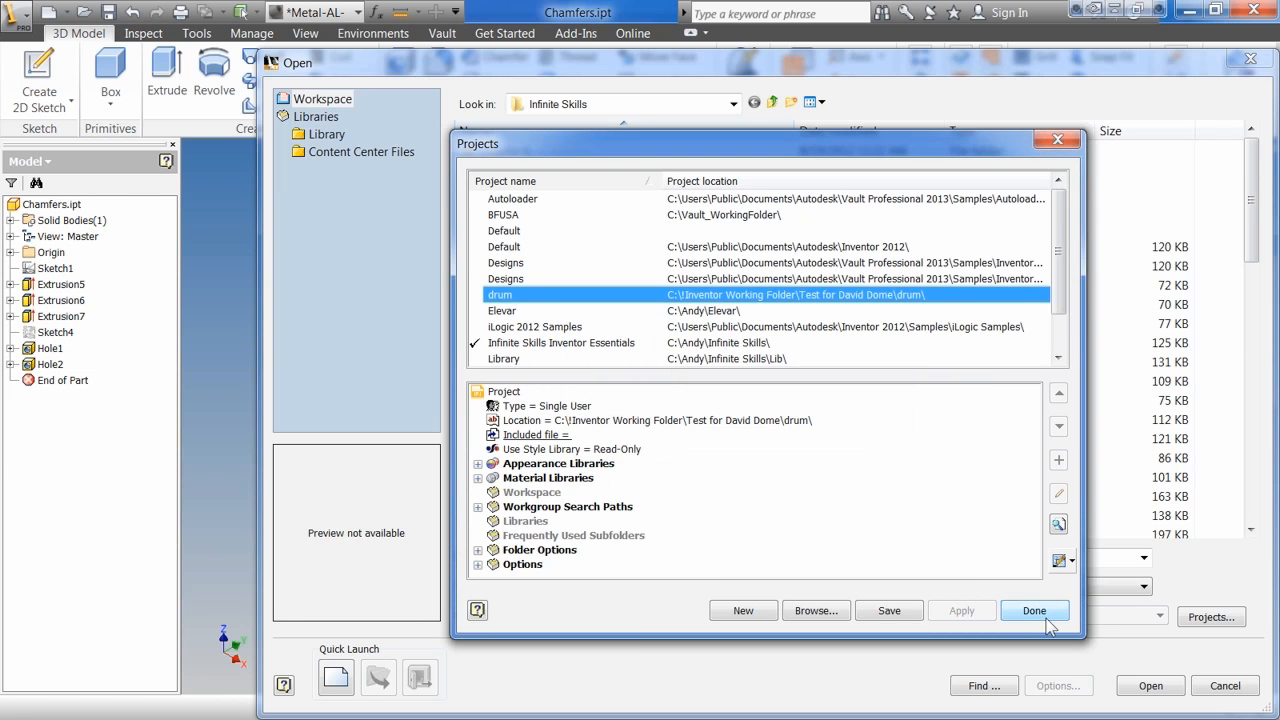
pyautogui.click(1034, 610)
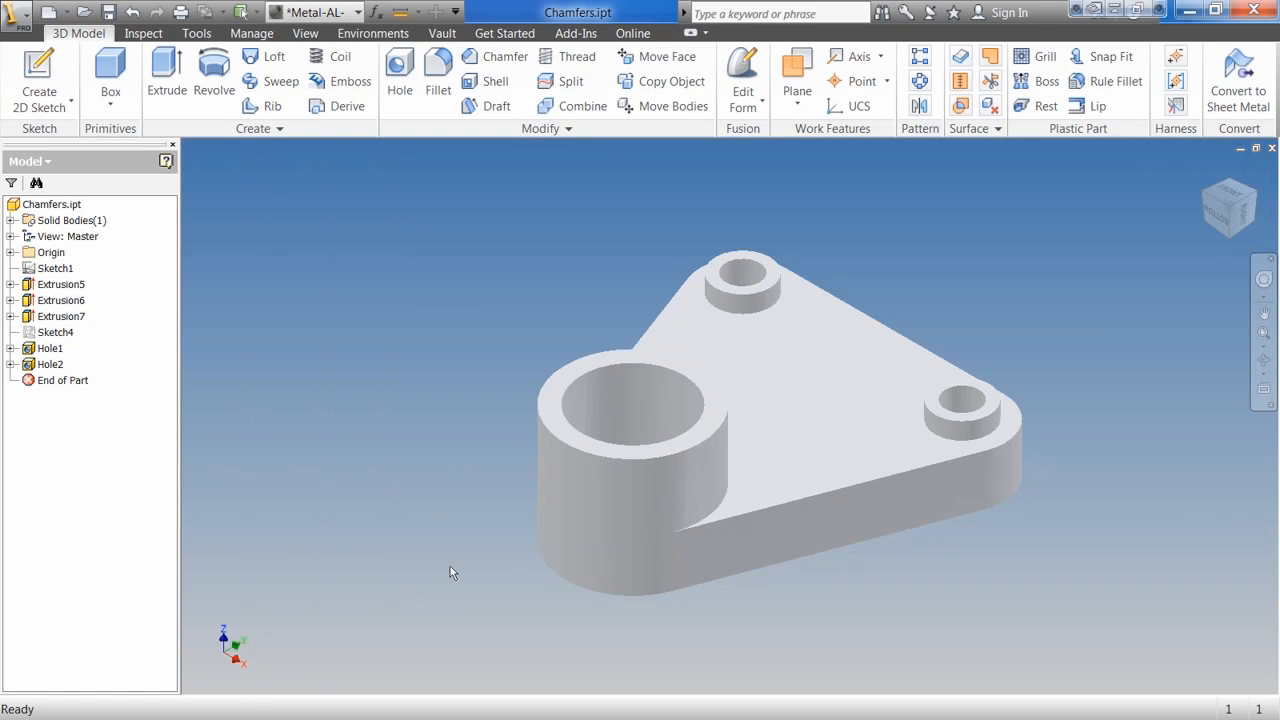
pyautogui.moveTo(455, 358)
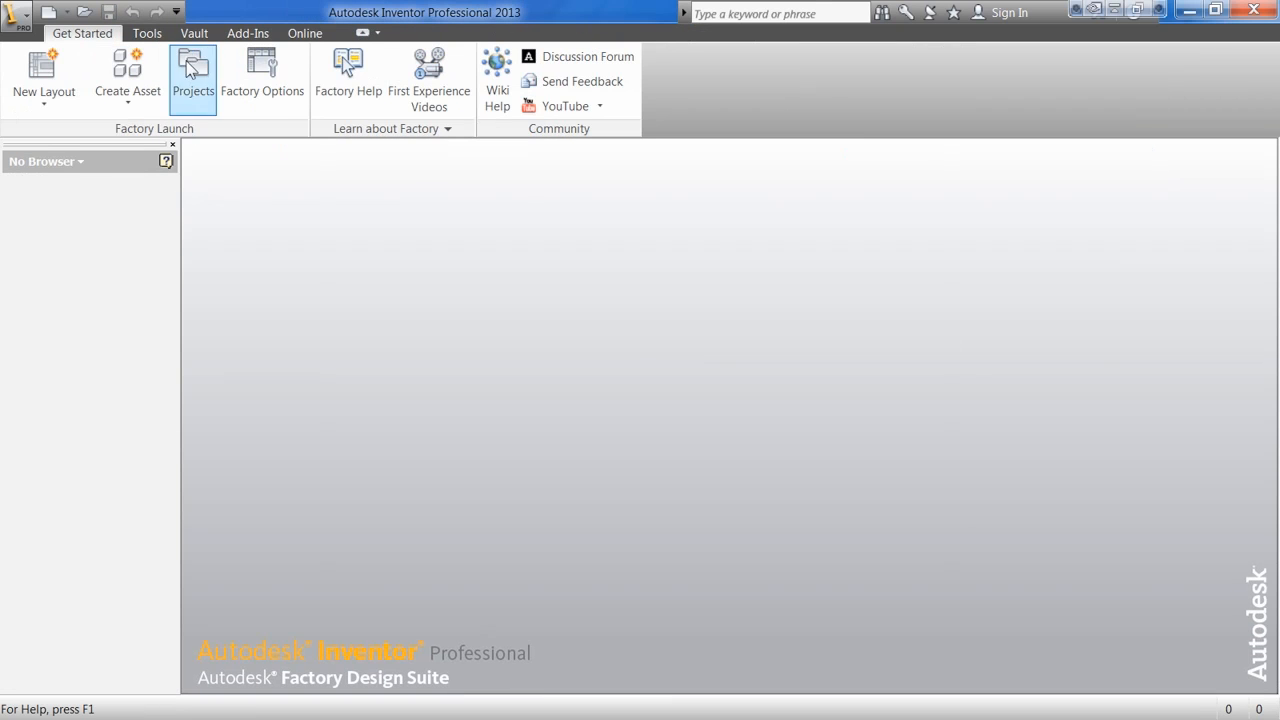
# Step: Browse from Projects and pick Infinite Skills Inventor Essentials.ipj in the Infinite Skills folder
pyautogui.click(192, 75)
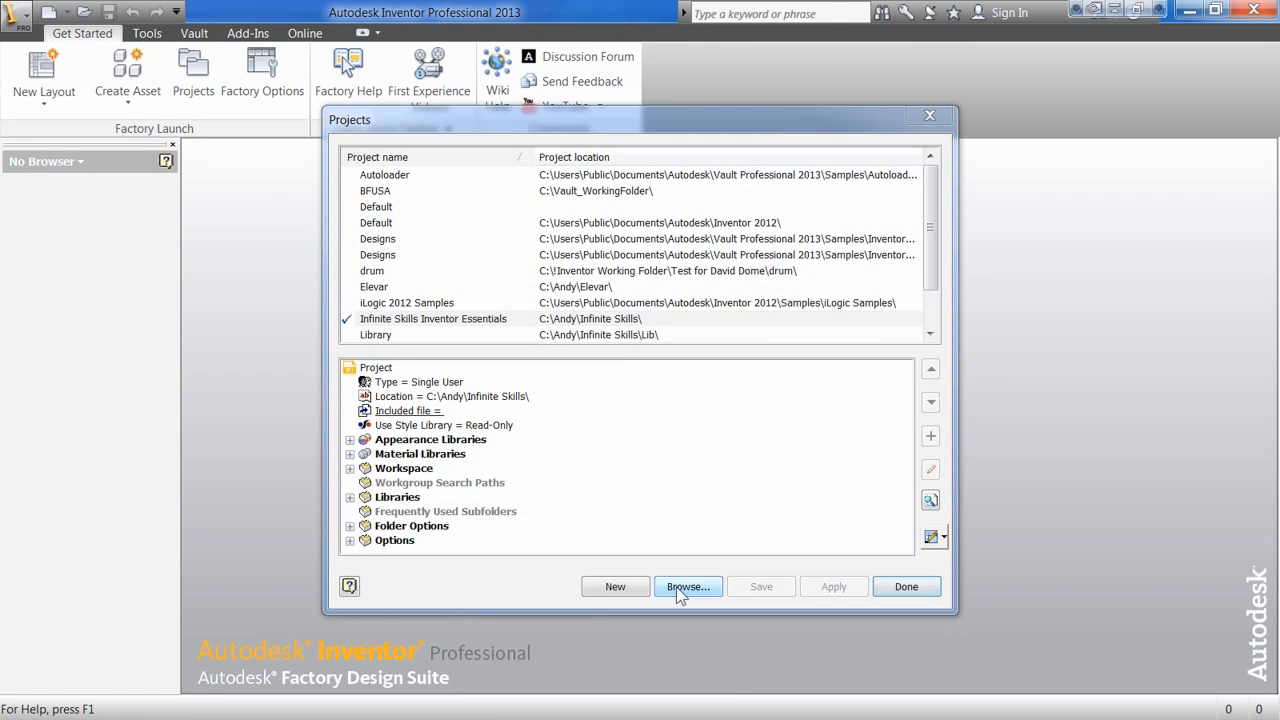
pyautogui.click(688, 587)
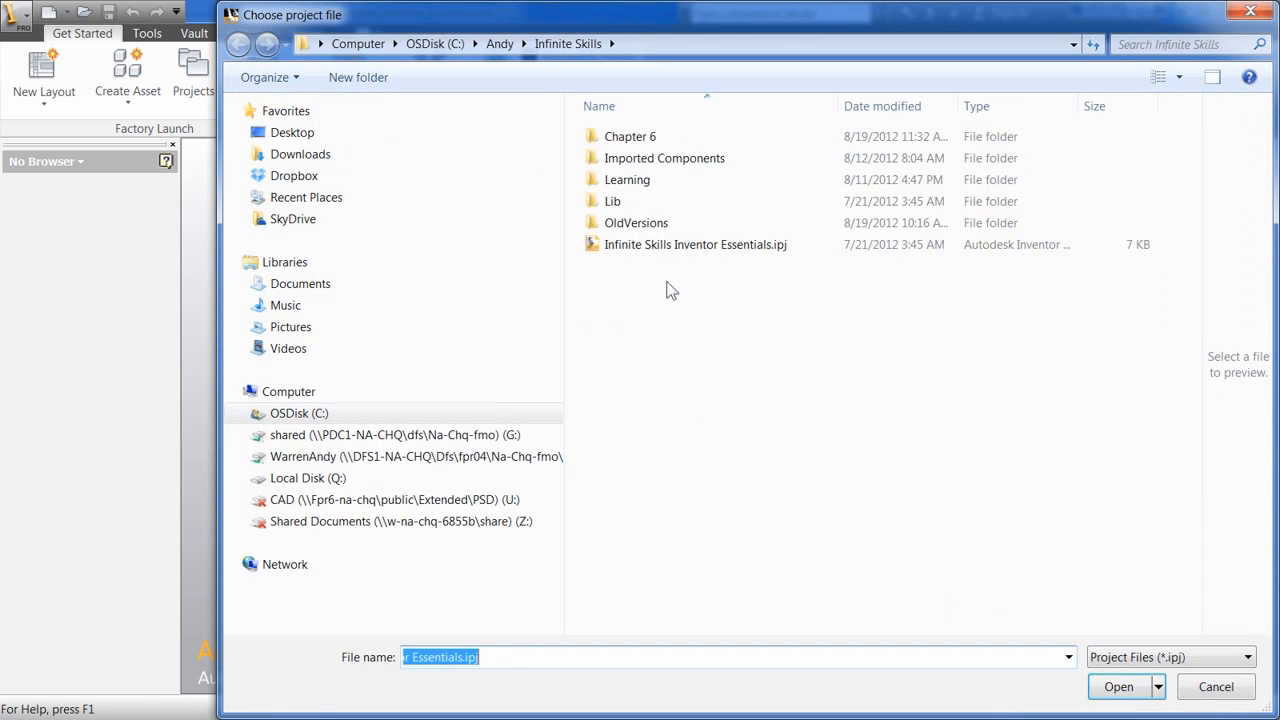
pyautogui.click(695, 244)
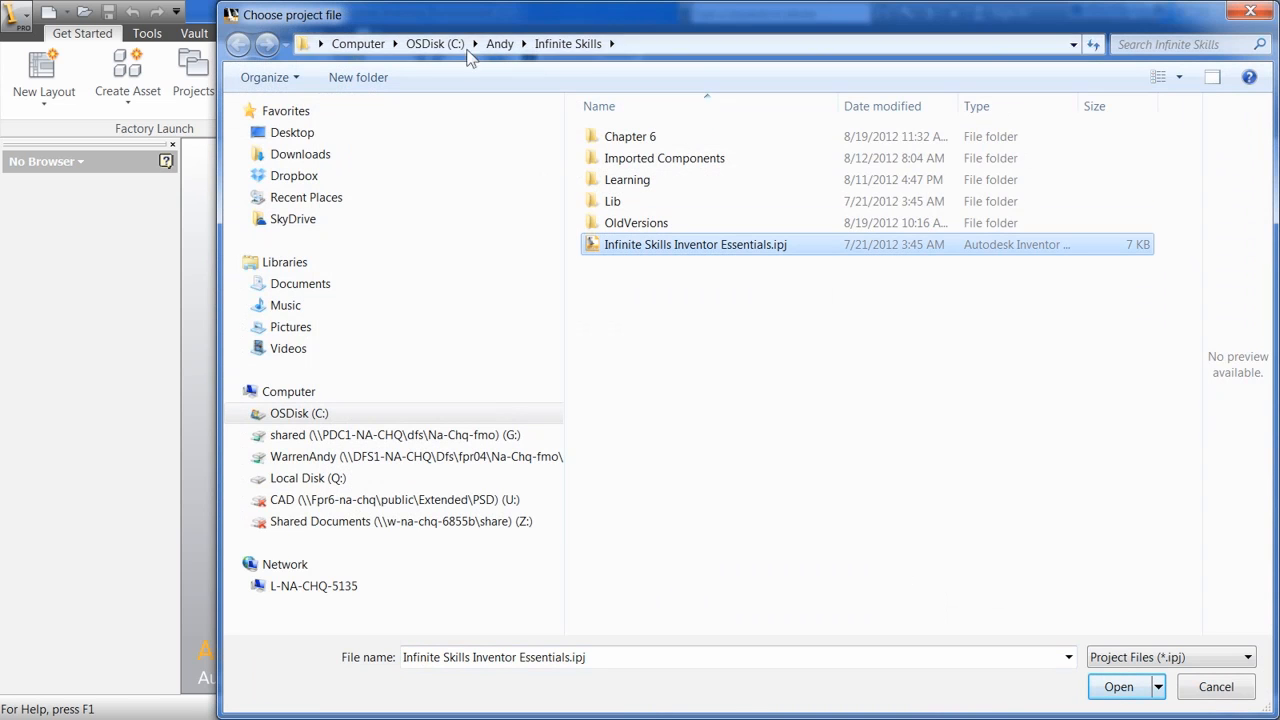
pyautogui.moveTo(1074, 612)
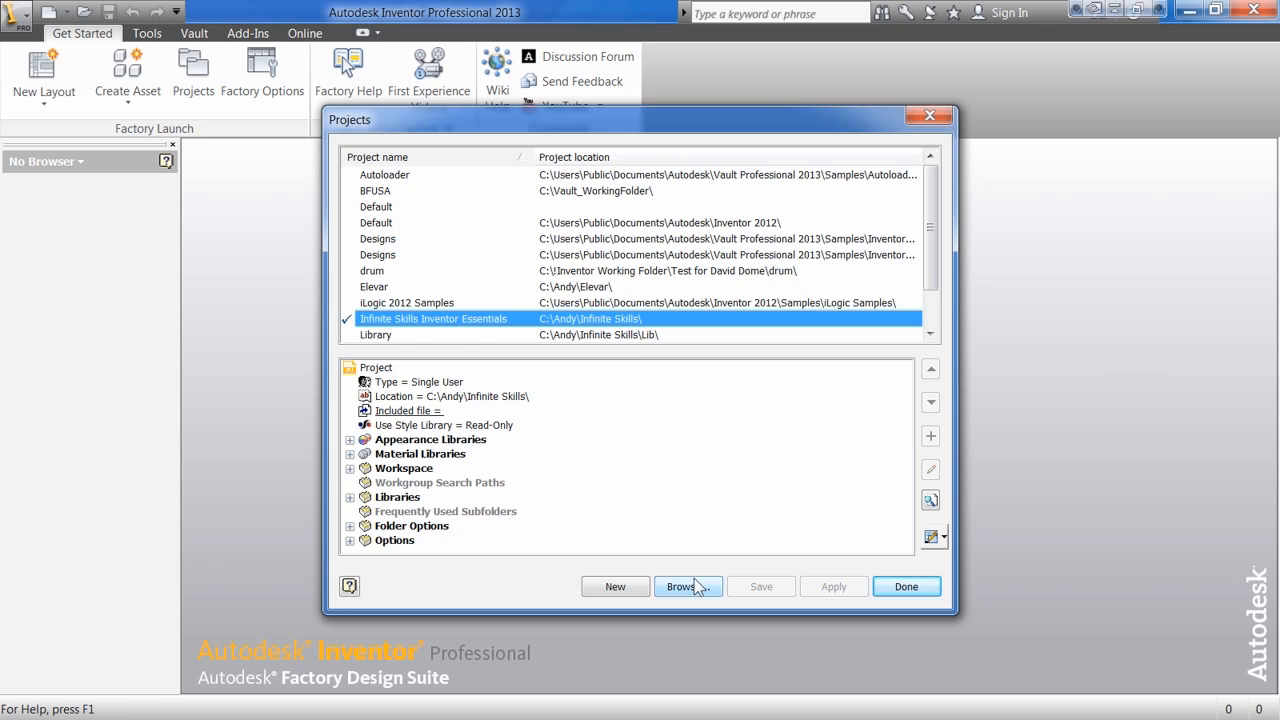
pyautogui.moveTo(474, 591)
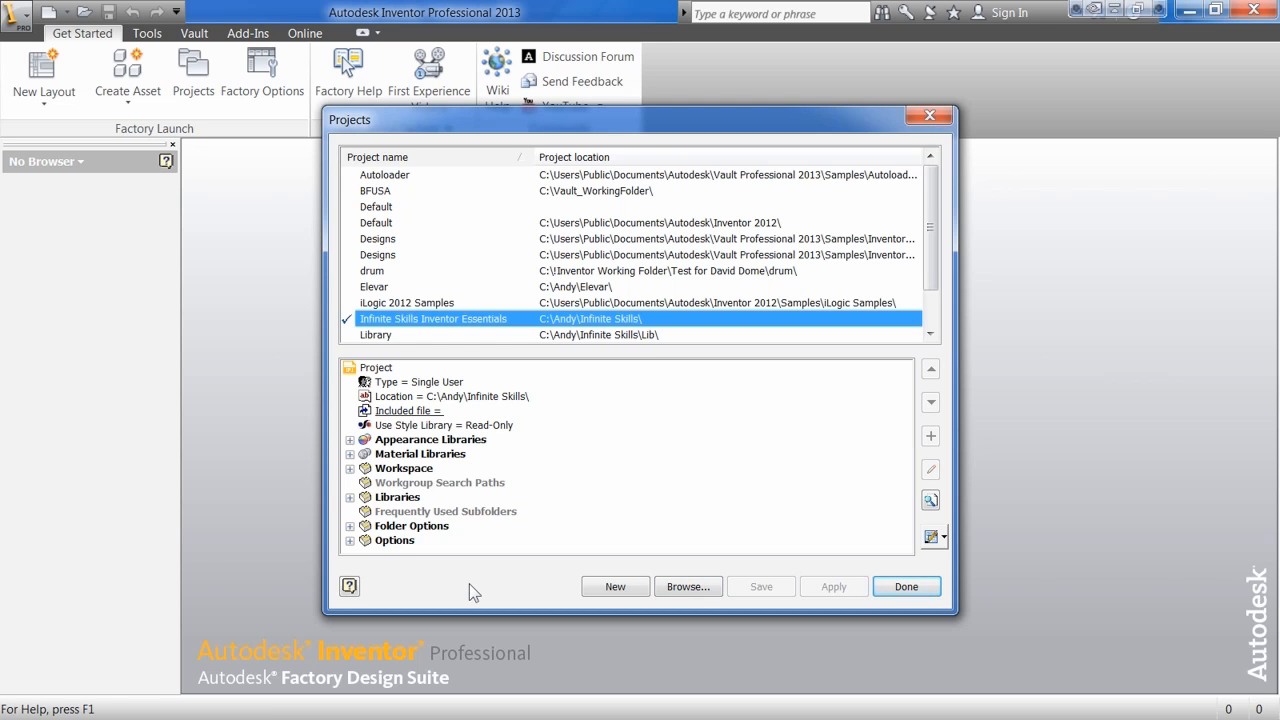